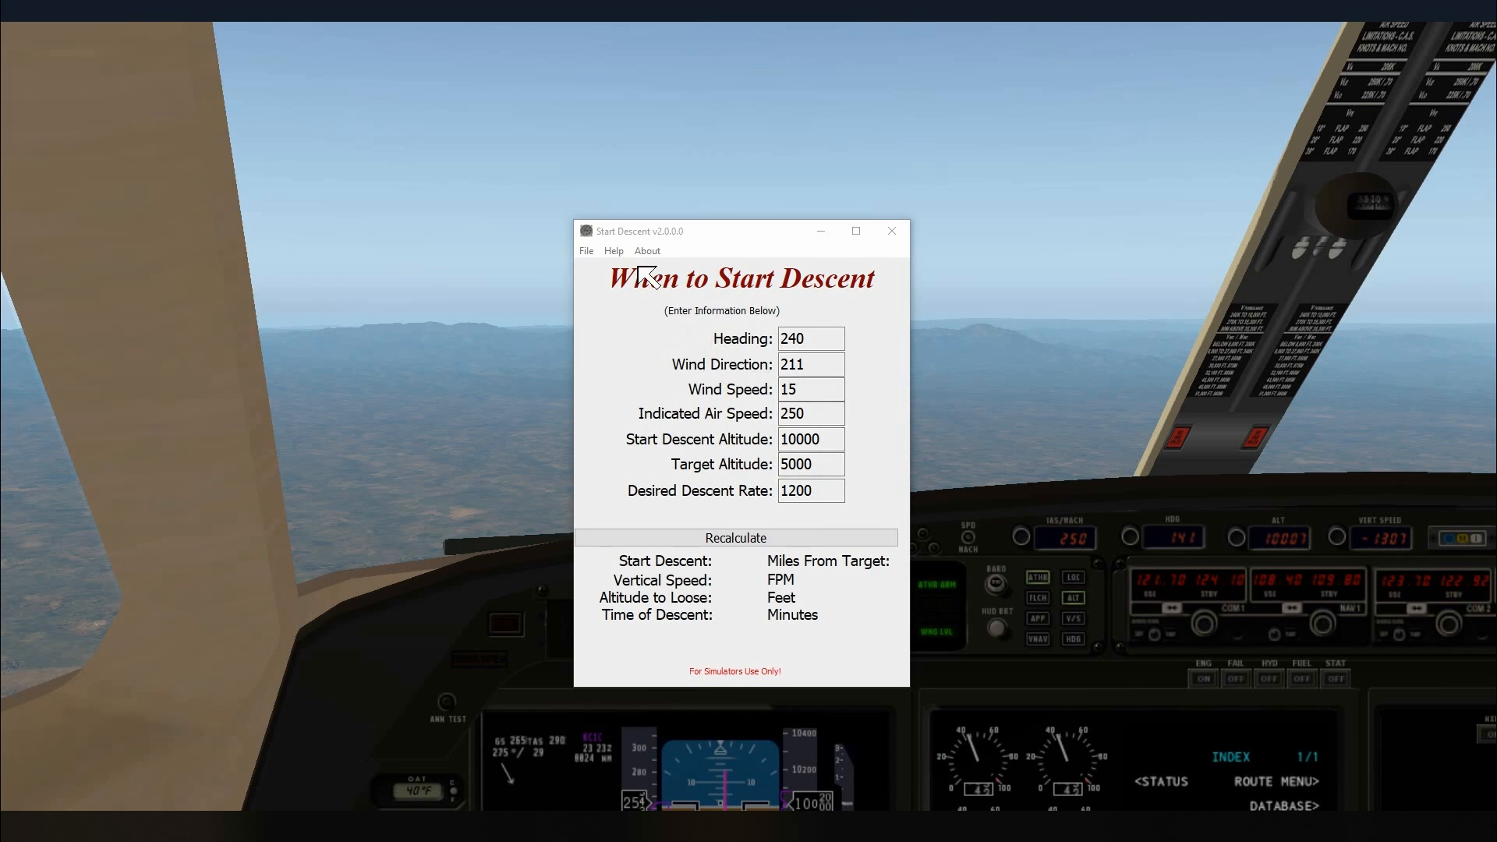
mouse_move(695, 243)
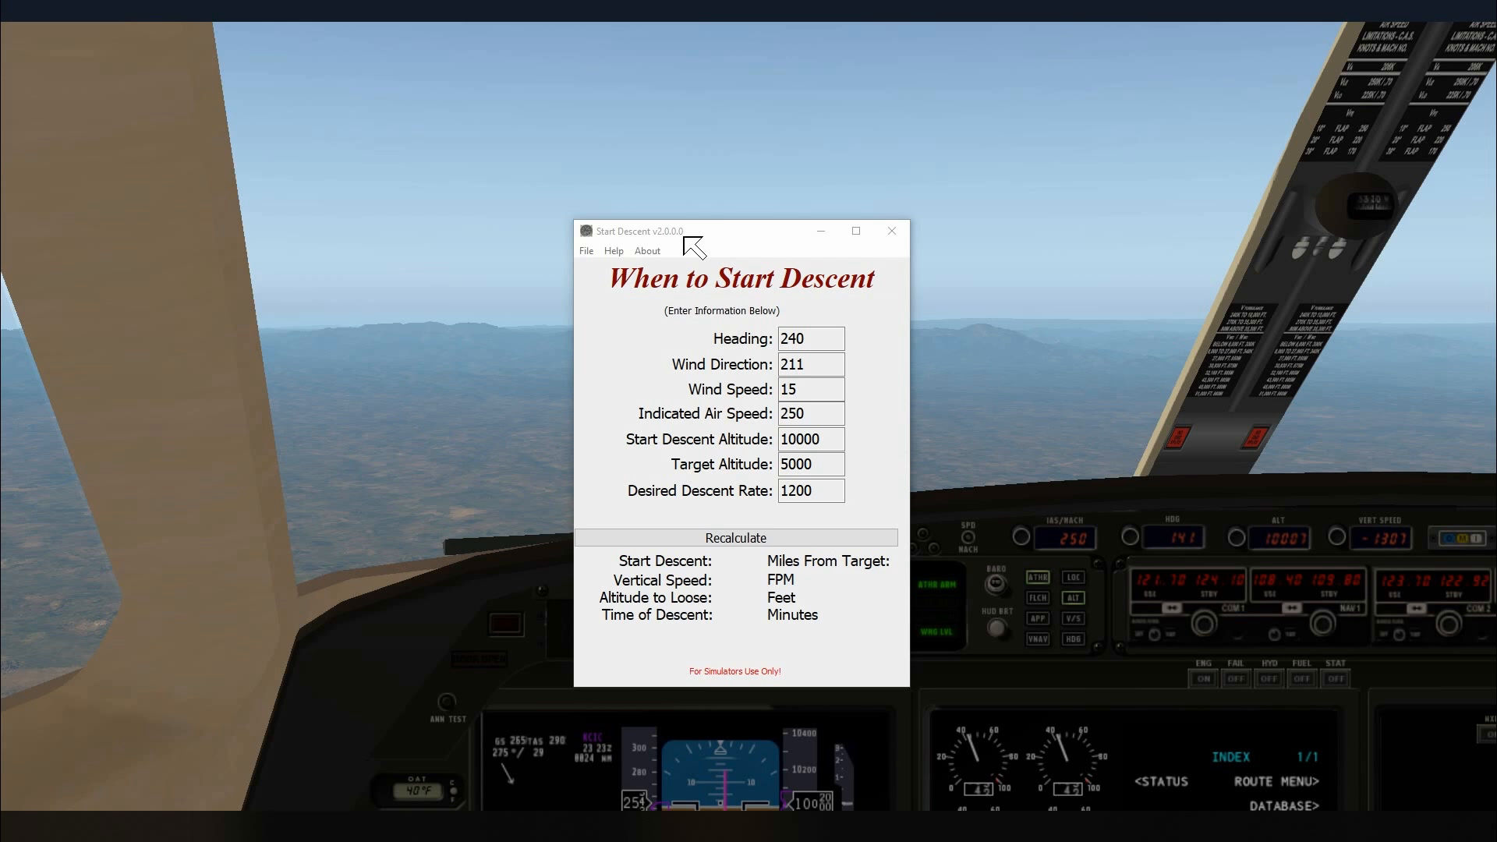
mouse_move(676, 252)
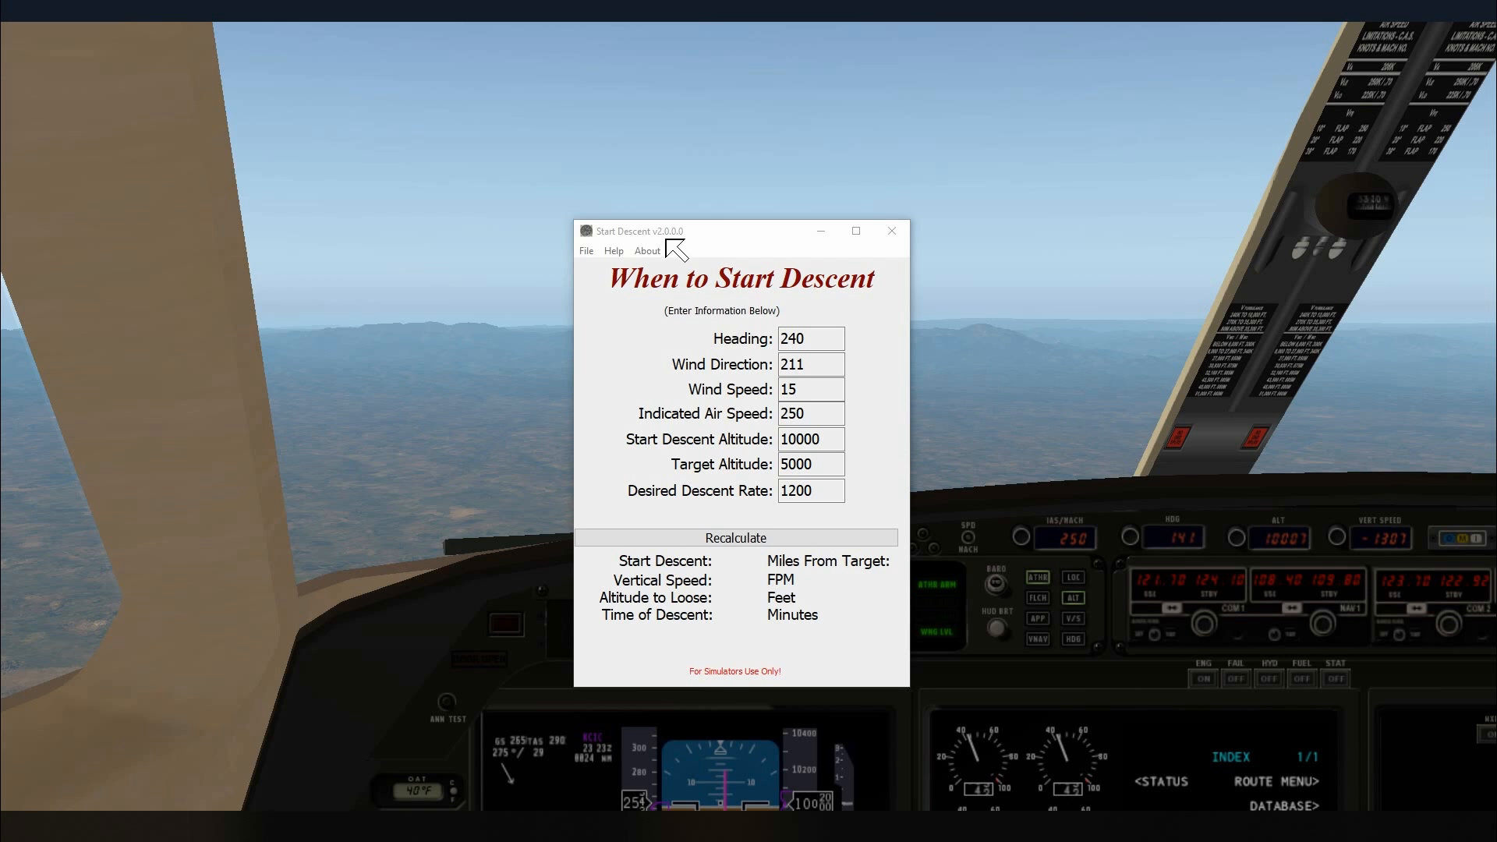
mouse_move(705, 323)
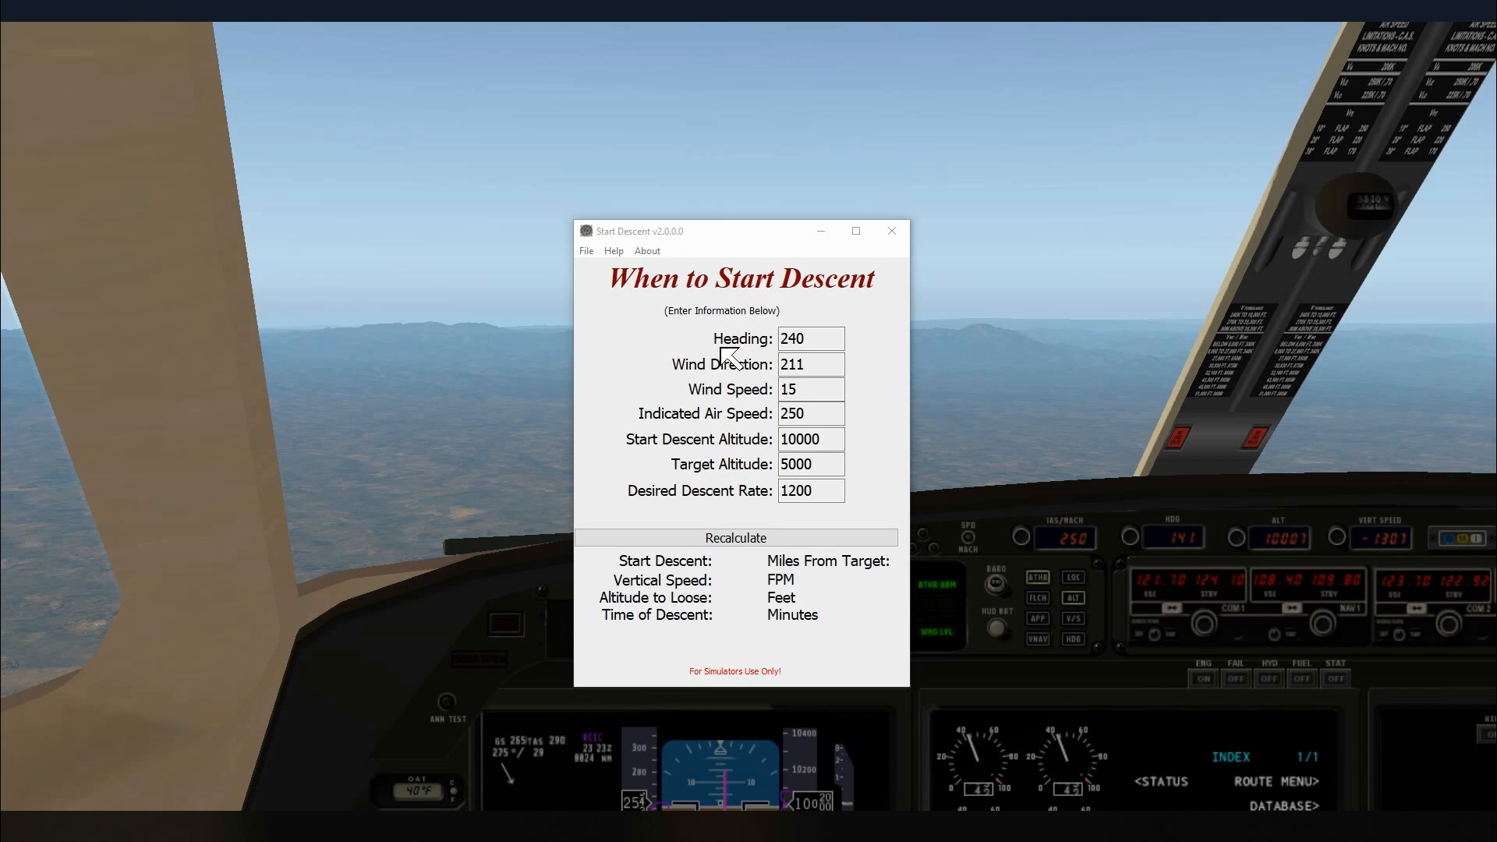
mouse_move(715, 334)
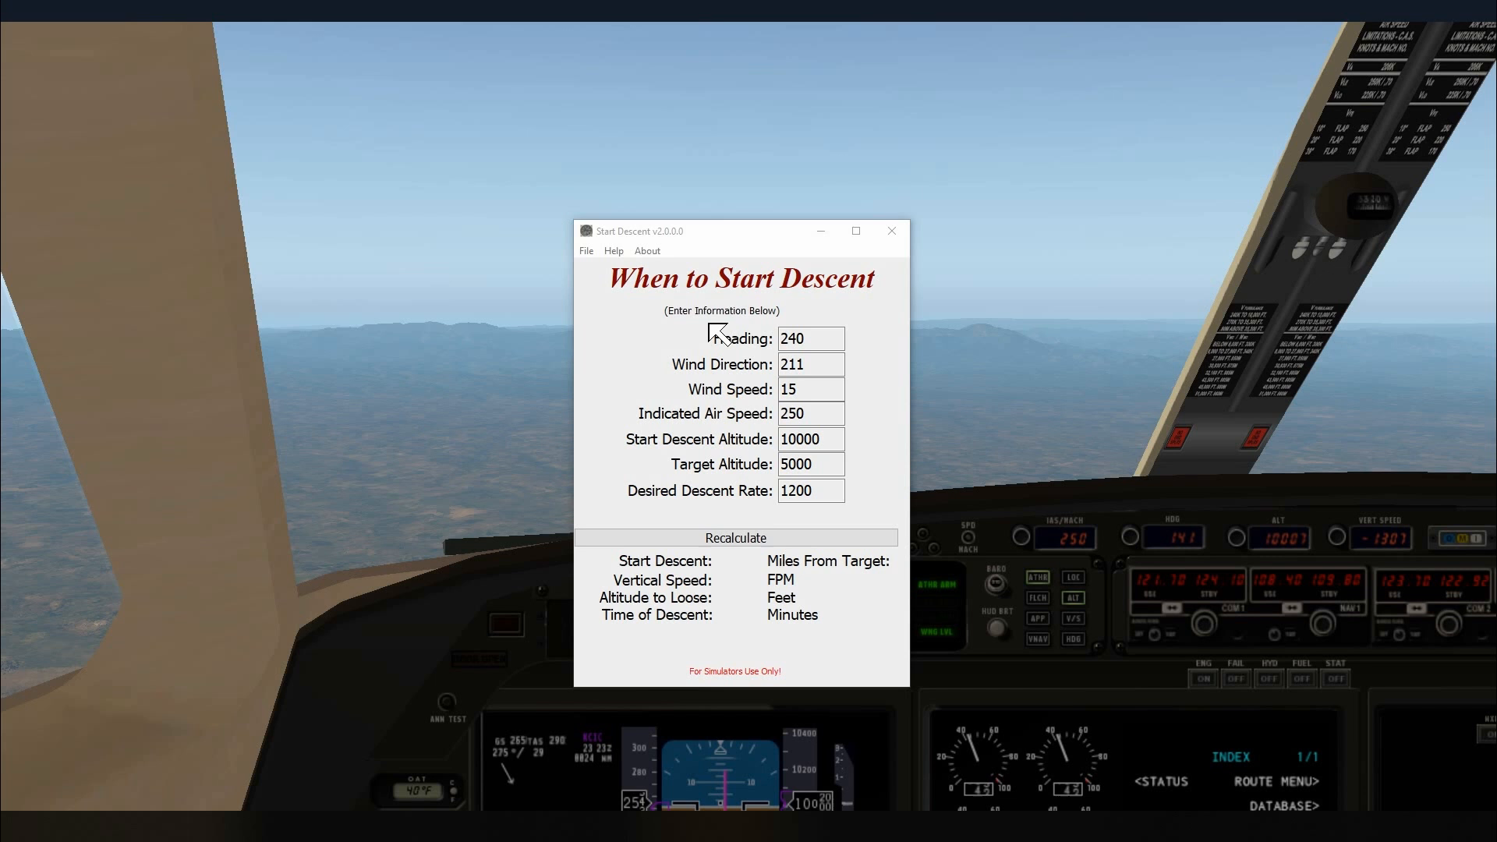
mouse_move(657, 571)
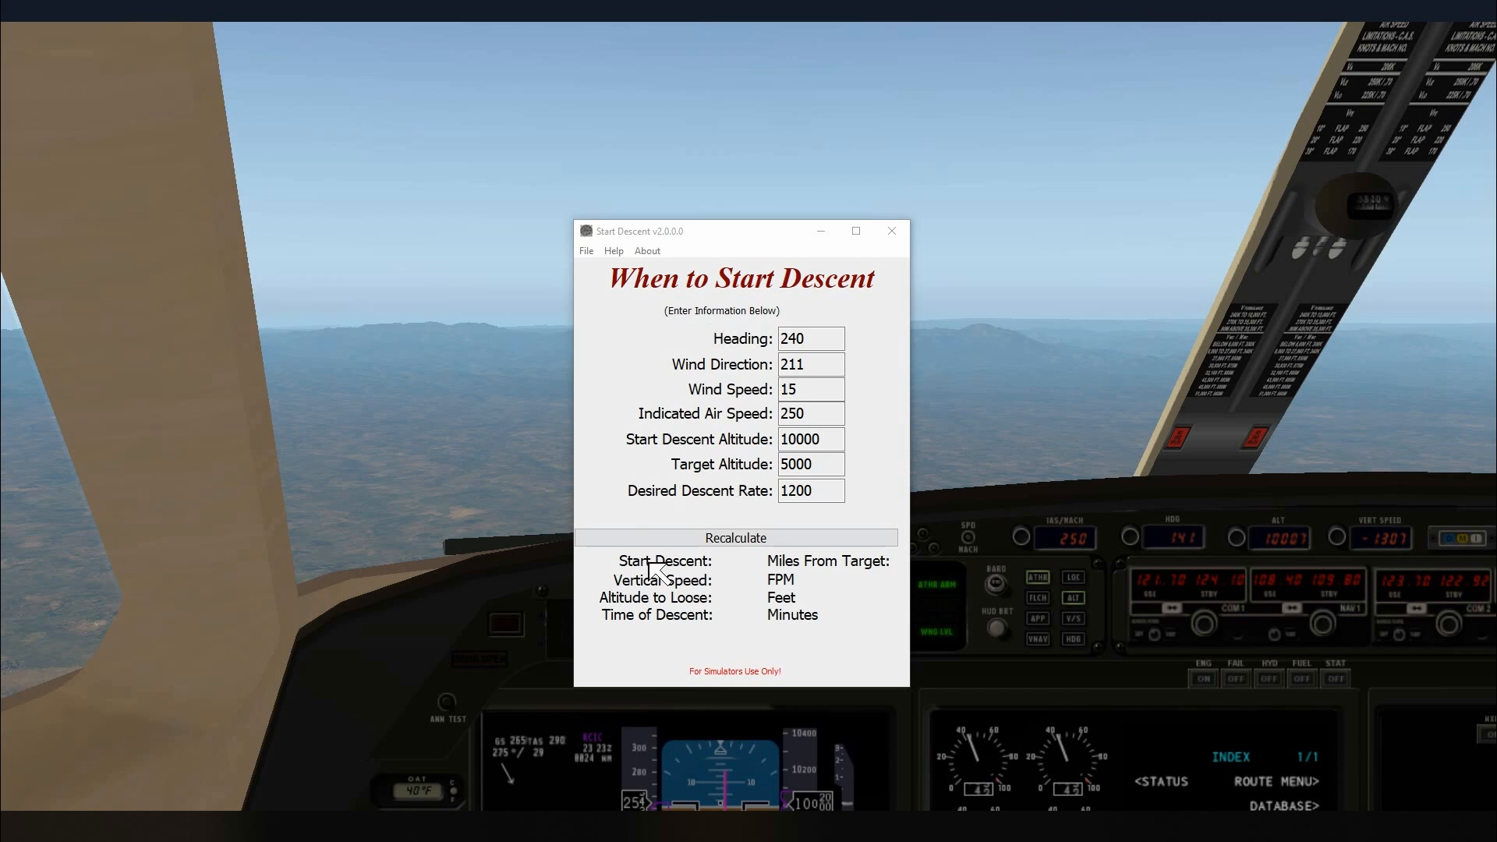
mouse_move(706, 370)
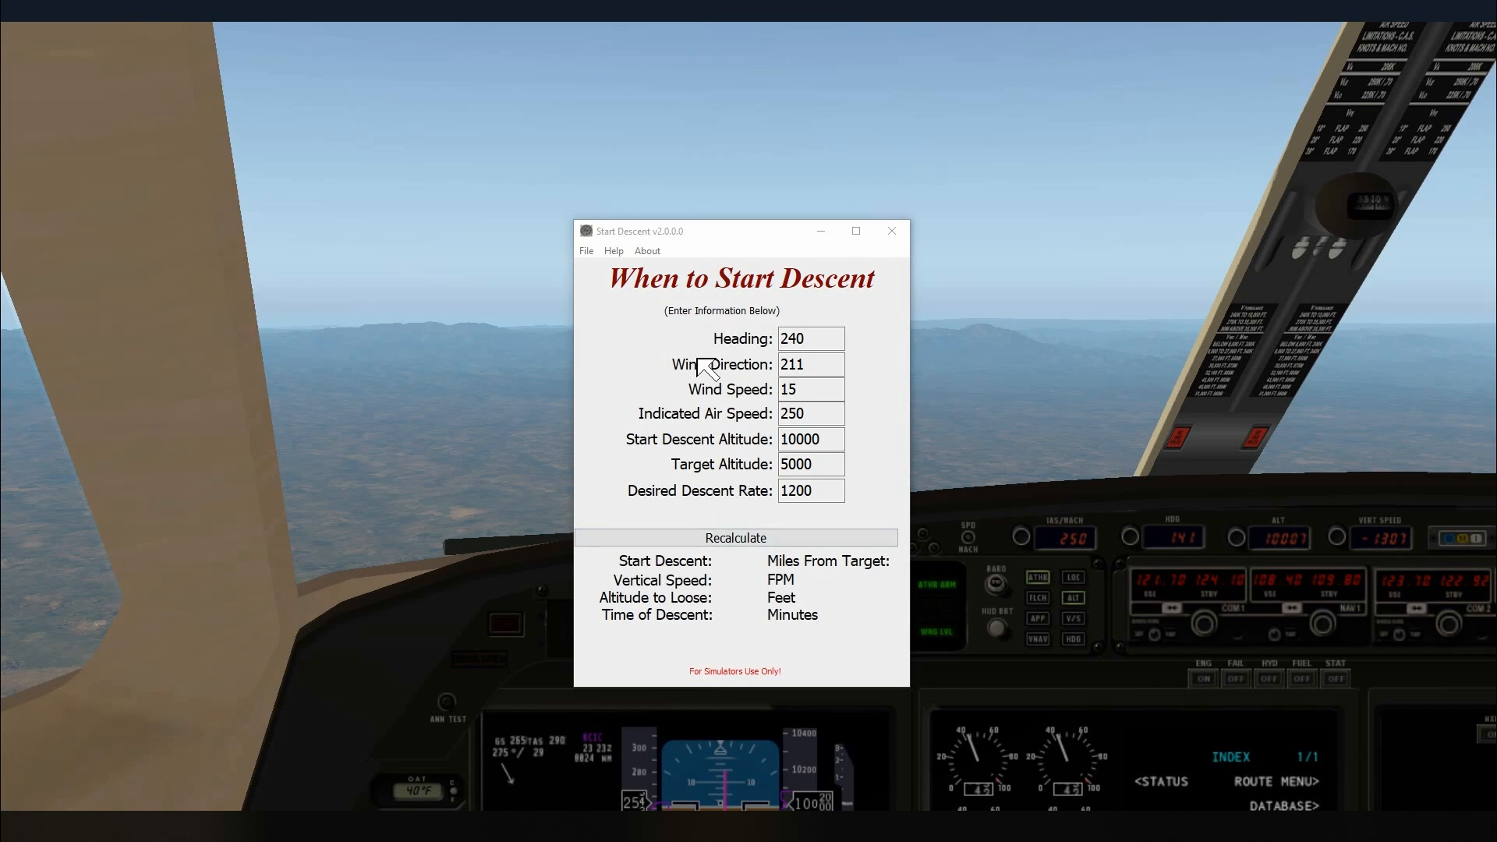
mouse_move(680, 371)
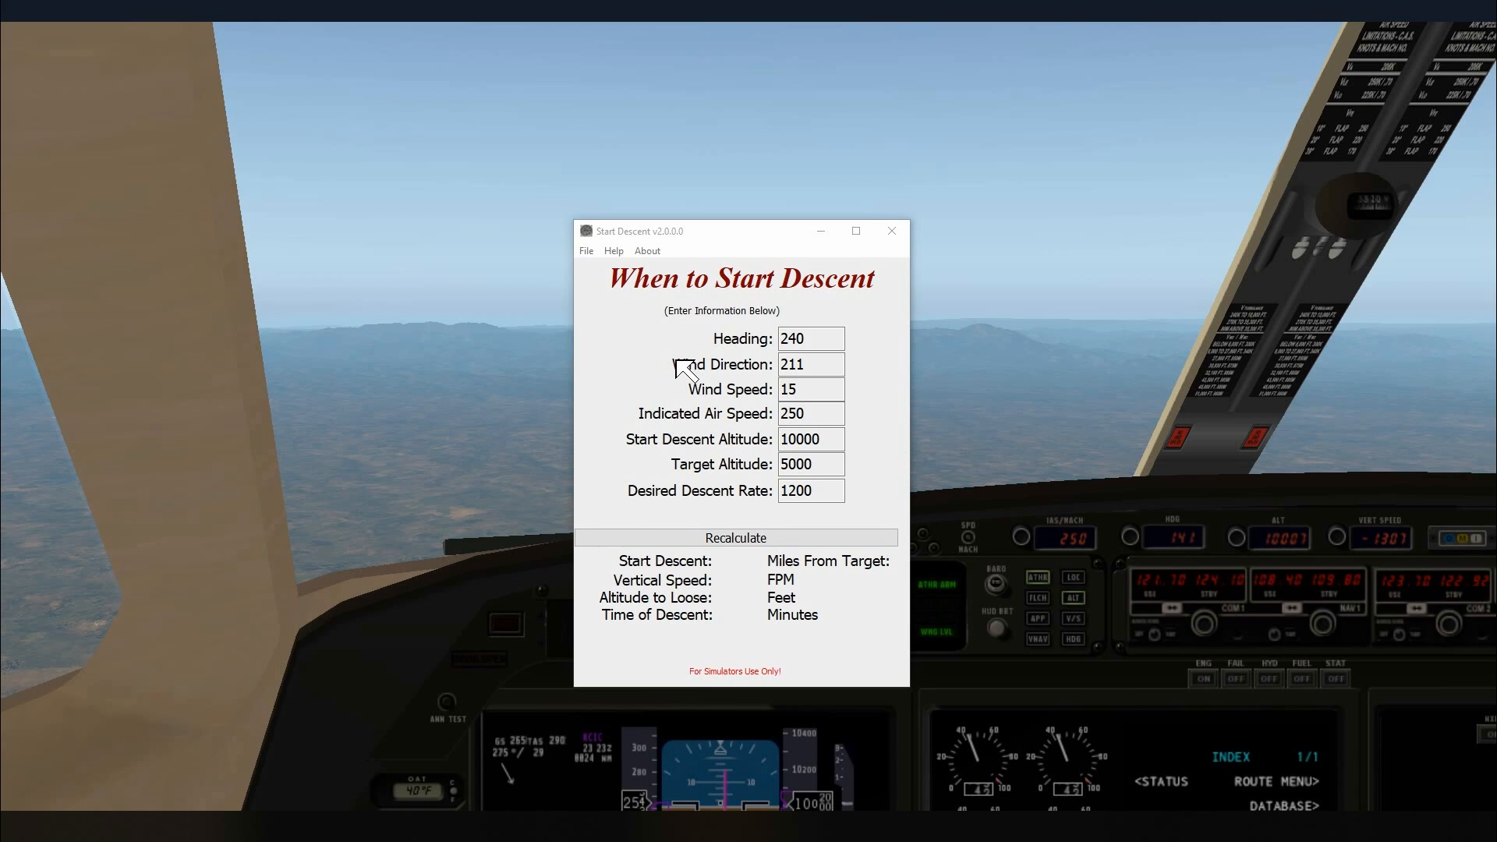
mouse_move(892, 237)
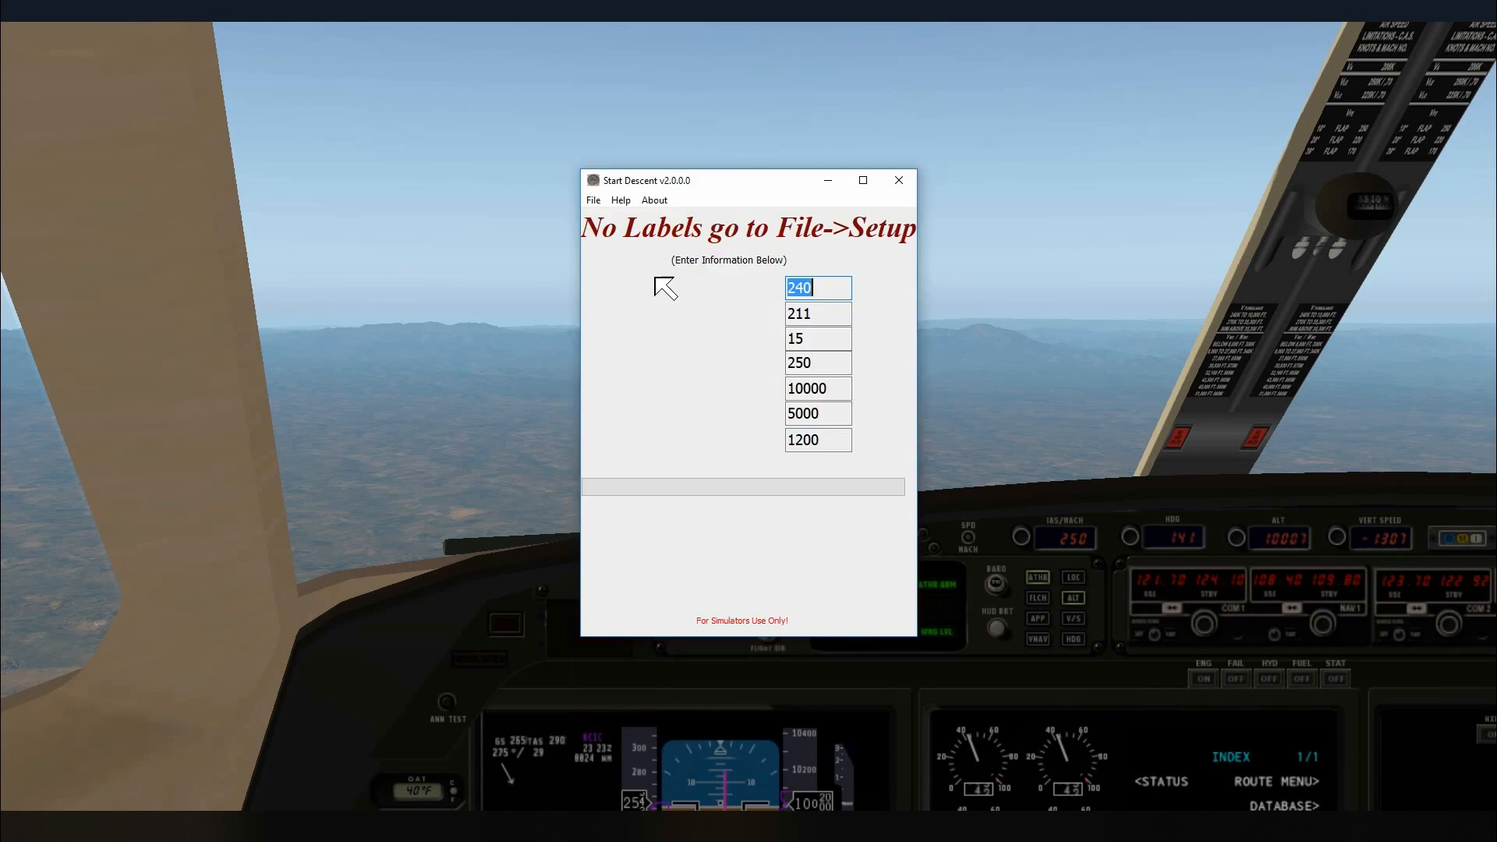
mouse_move(632, 271)
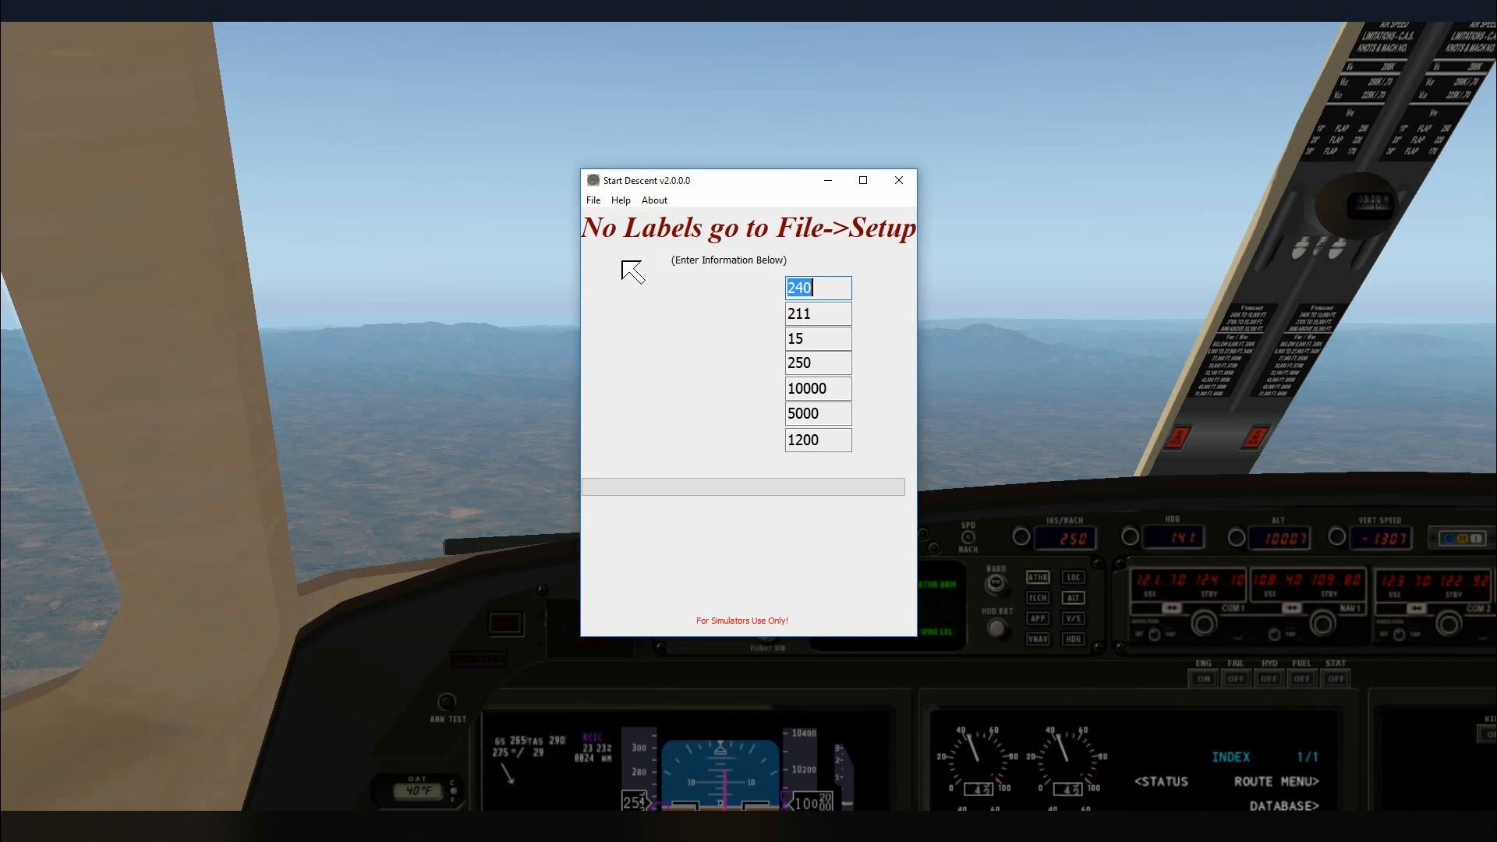
mouse_move(644, 256)
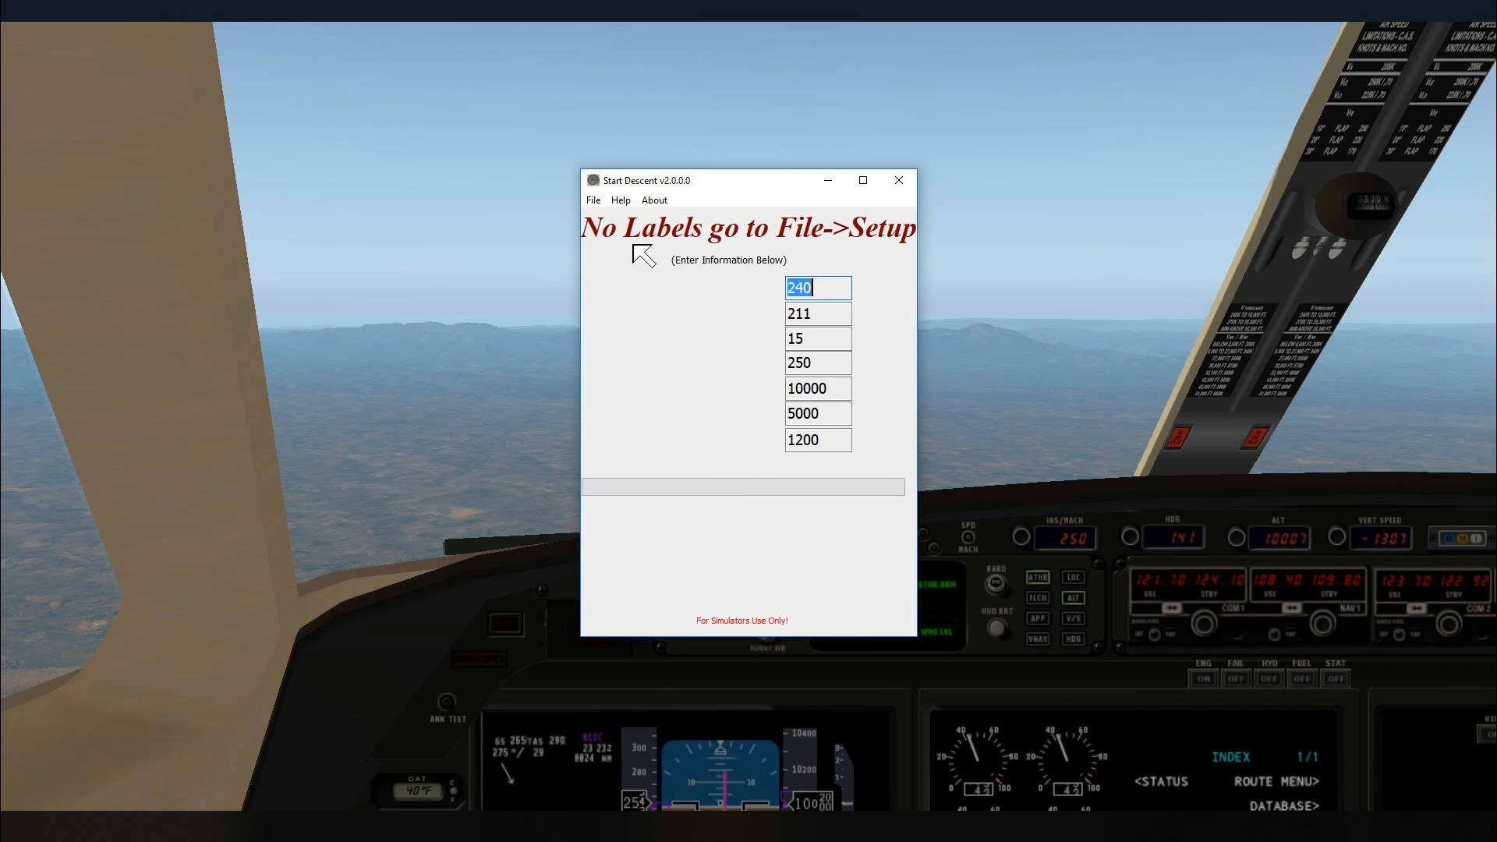
mouse_move(698, 281)
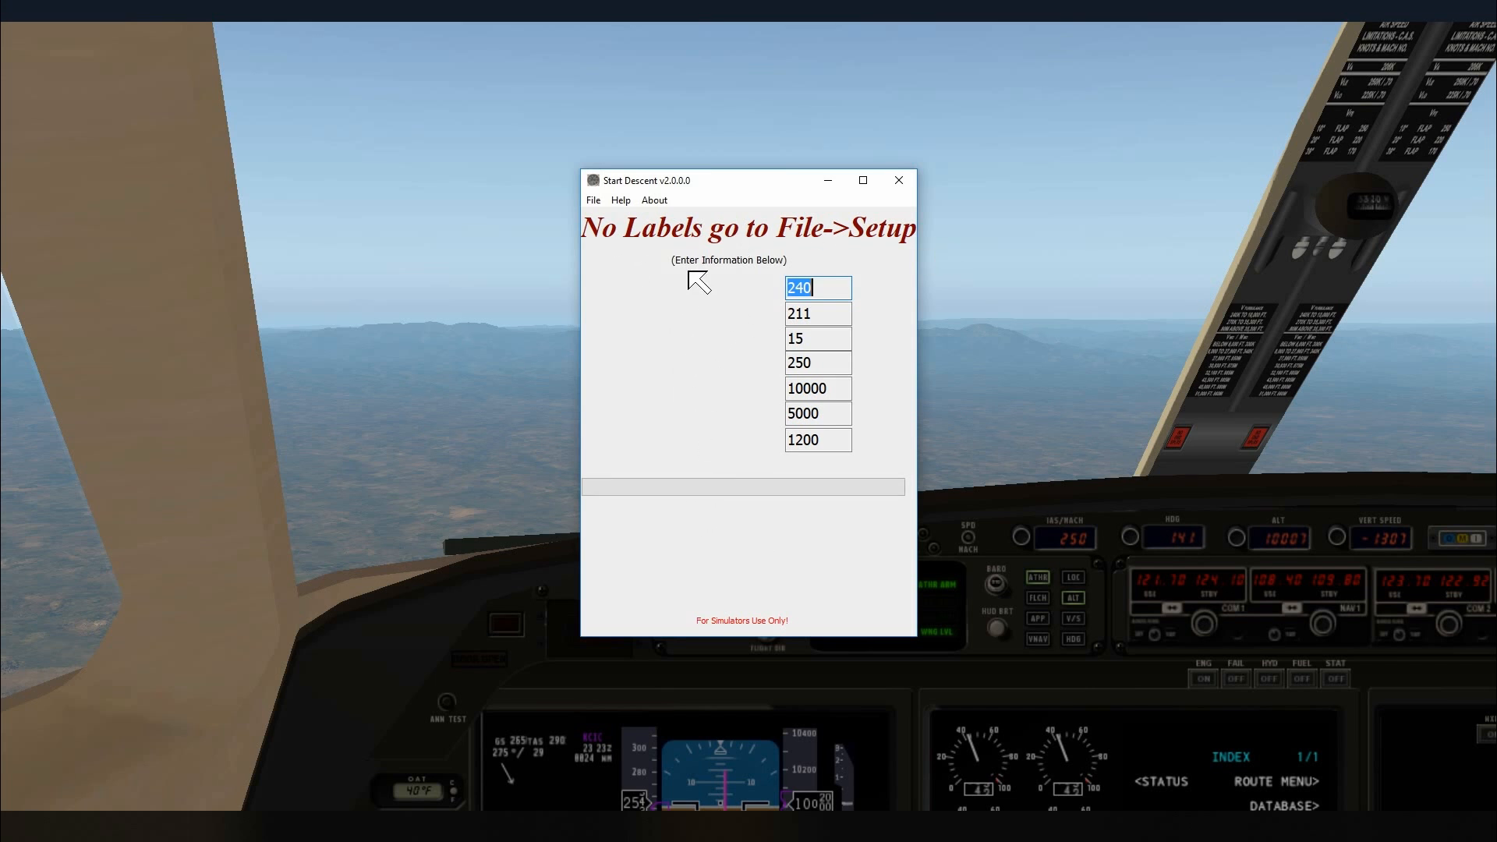
Step: Generate the default label files from File > Set Up to restore every field label
left_click(593, 200)
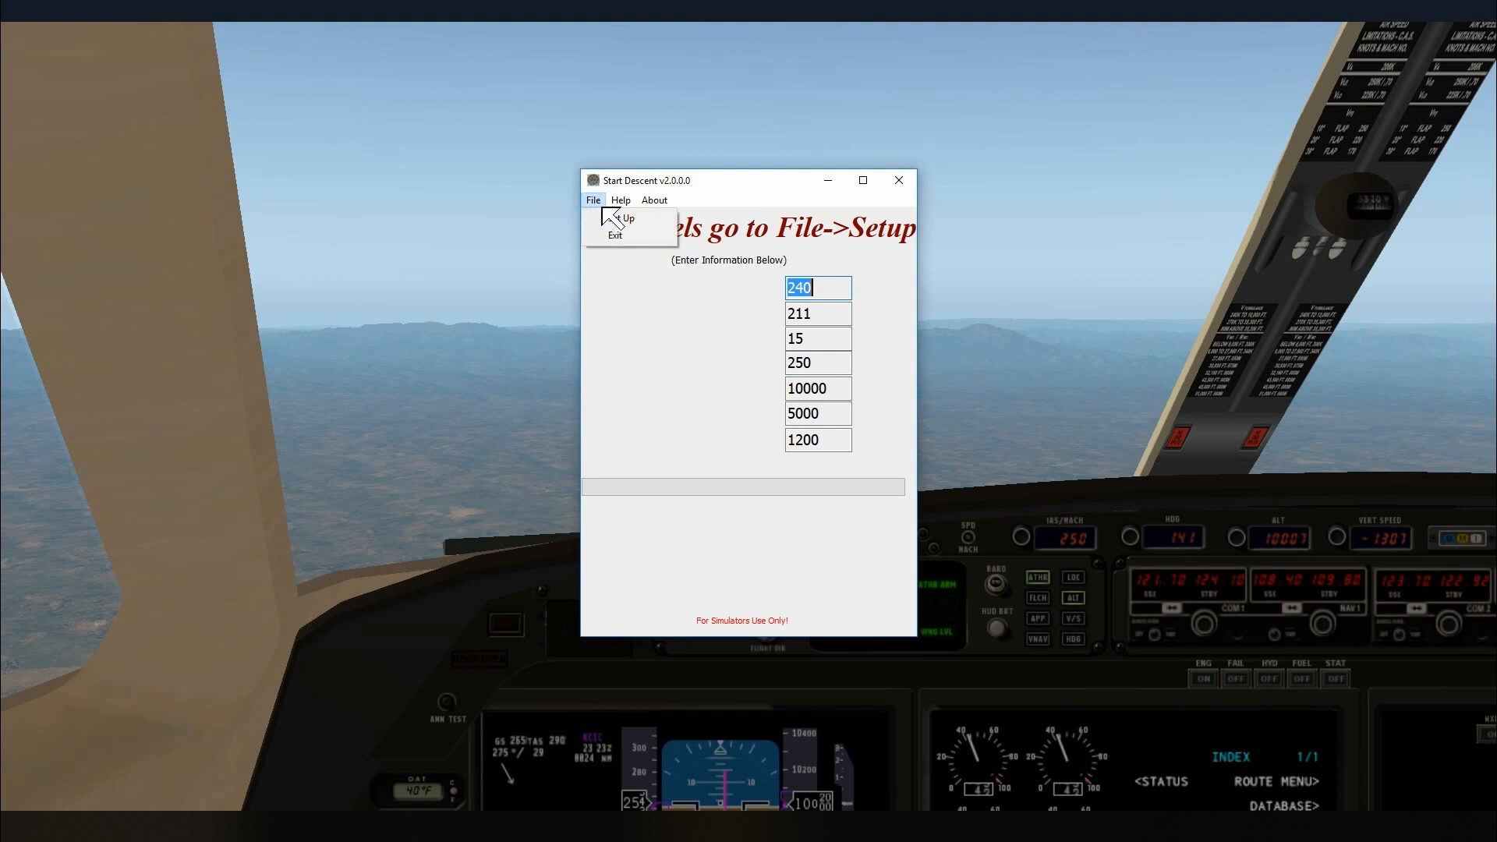
left_click(622, 217)
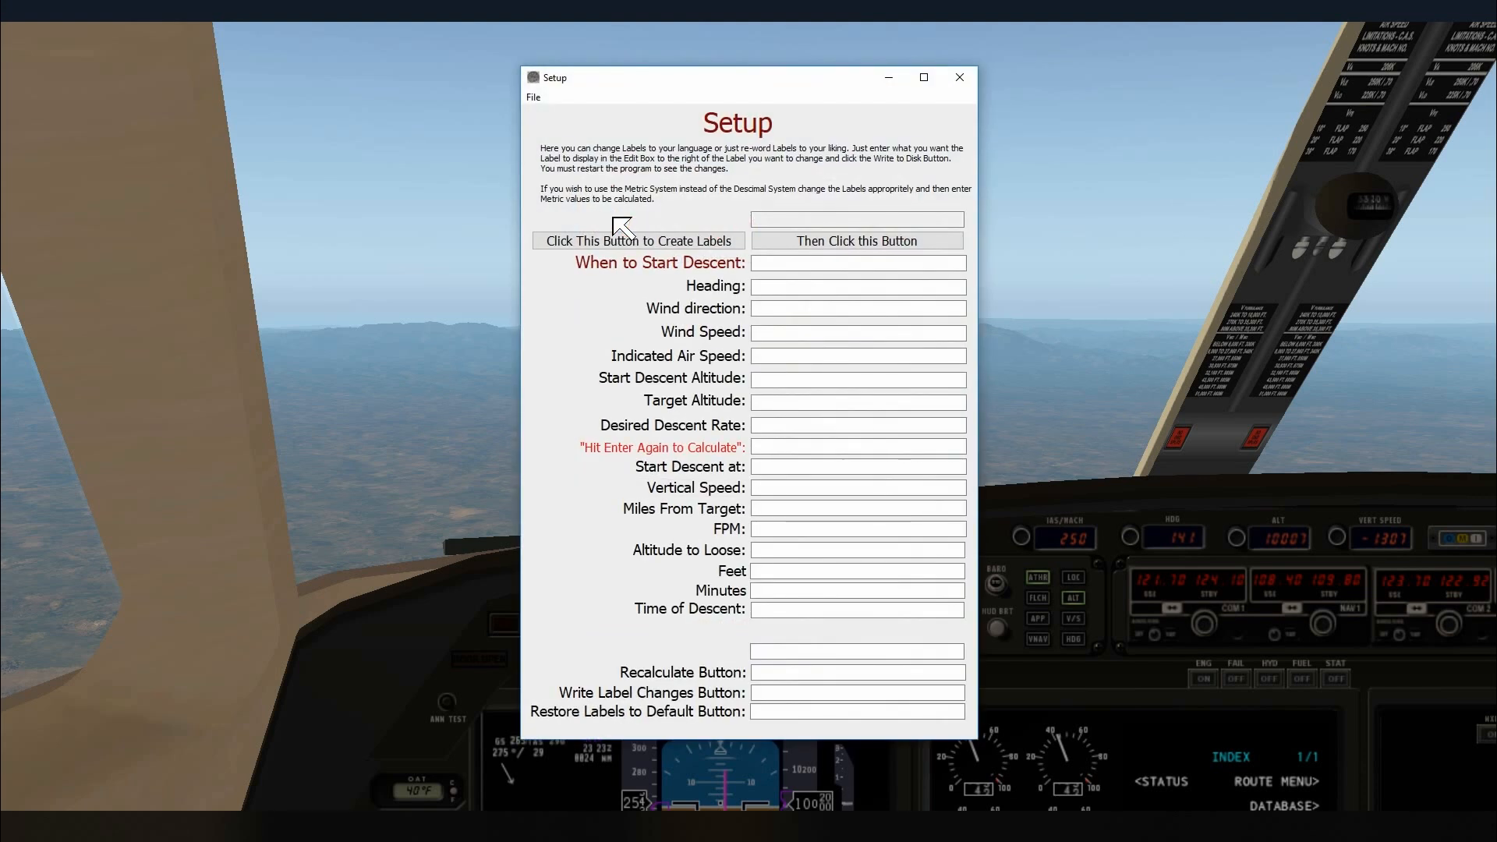
mouse_move(705, 668)
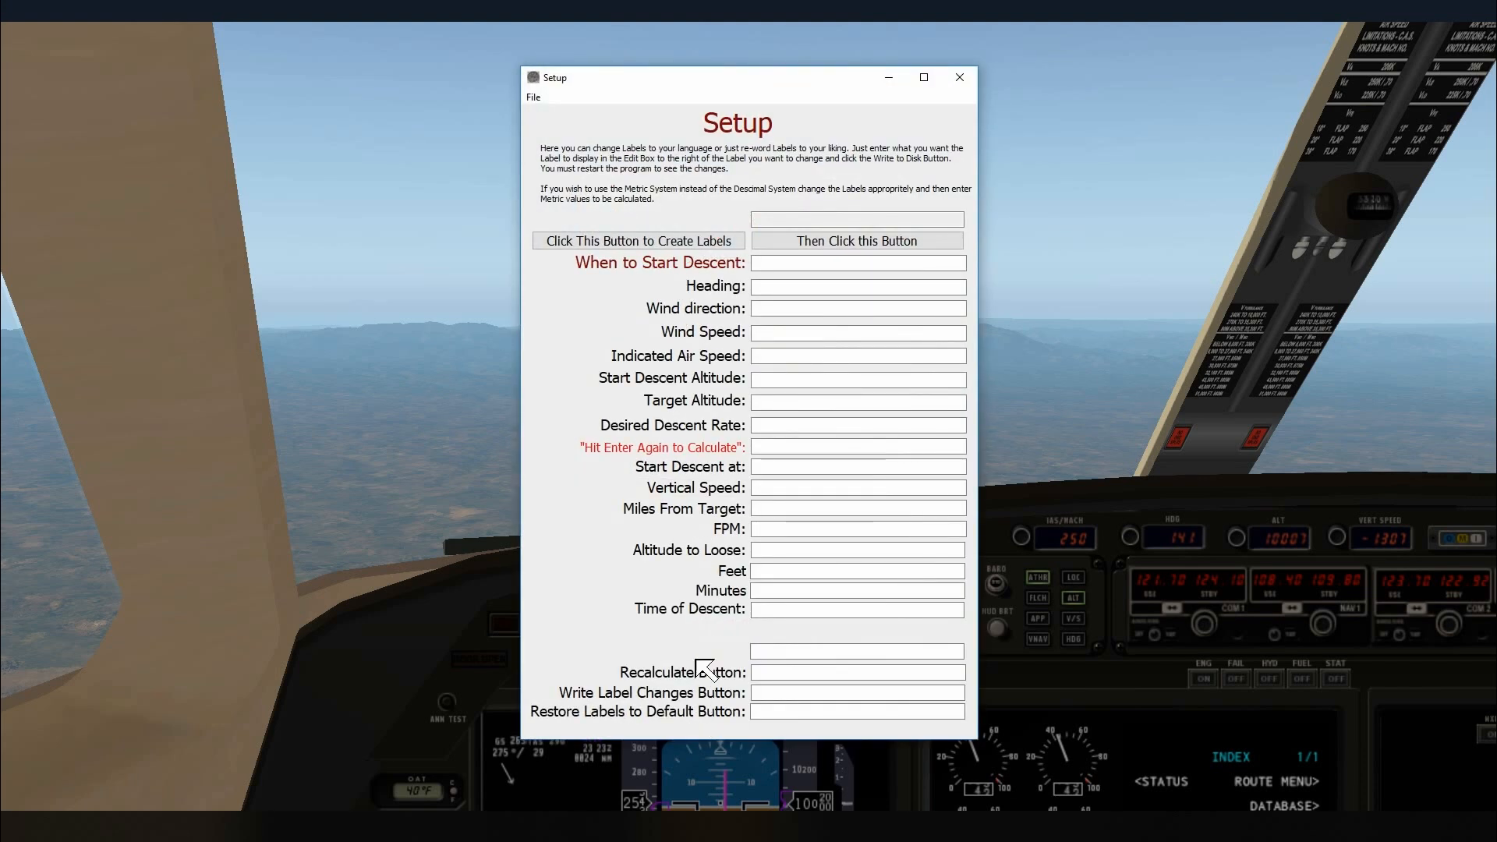
left_click(637, 239)
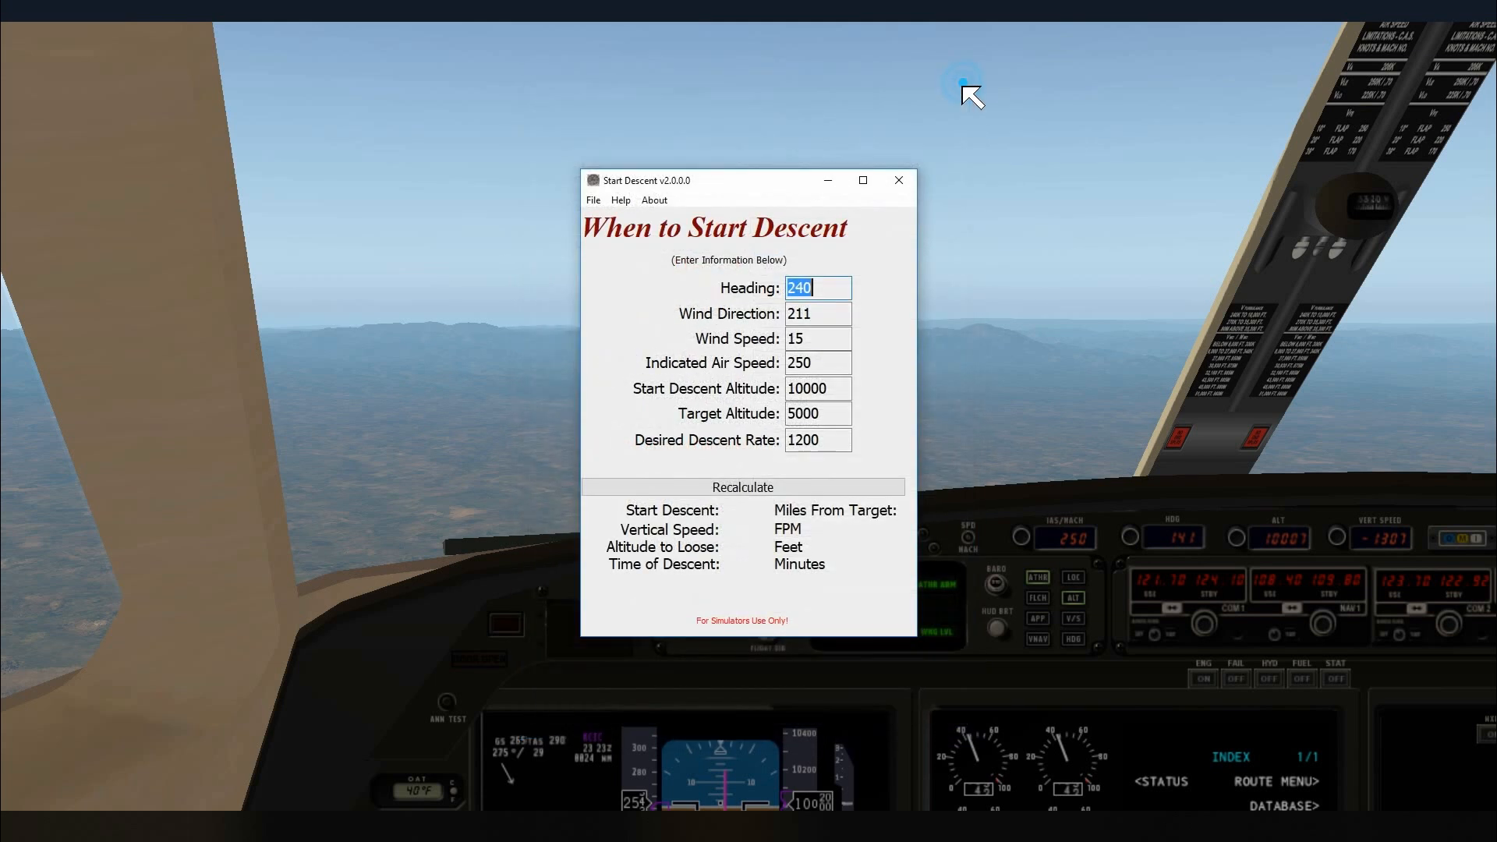
mouse_move(757, 339)
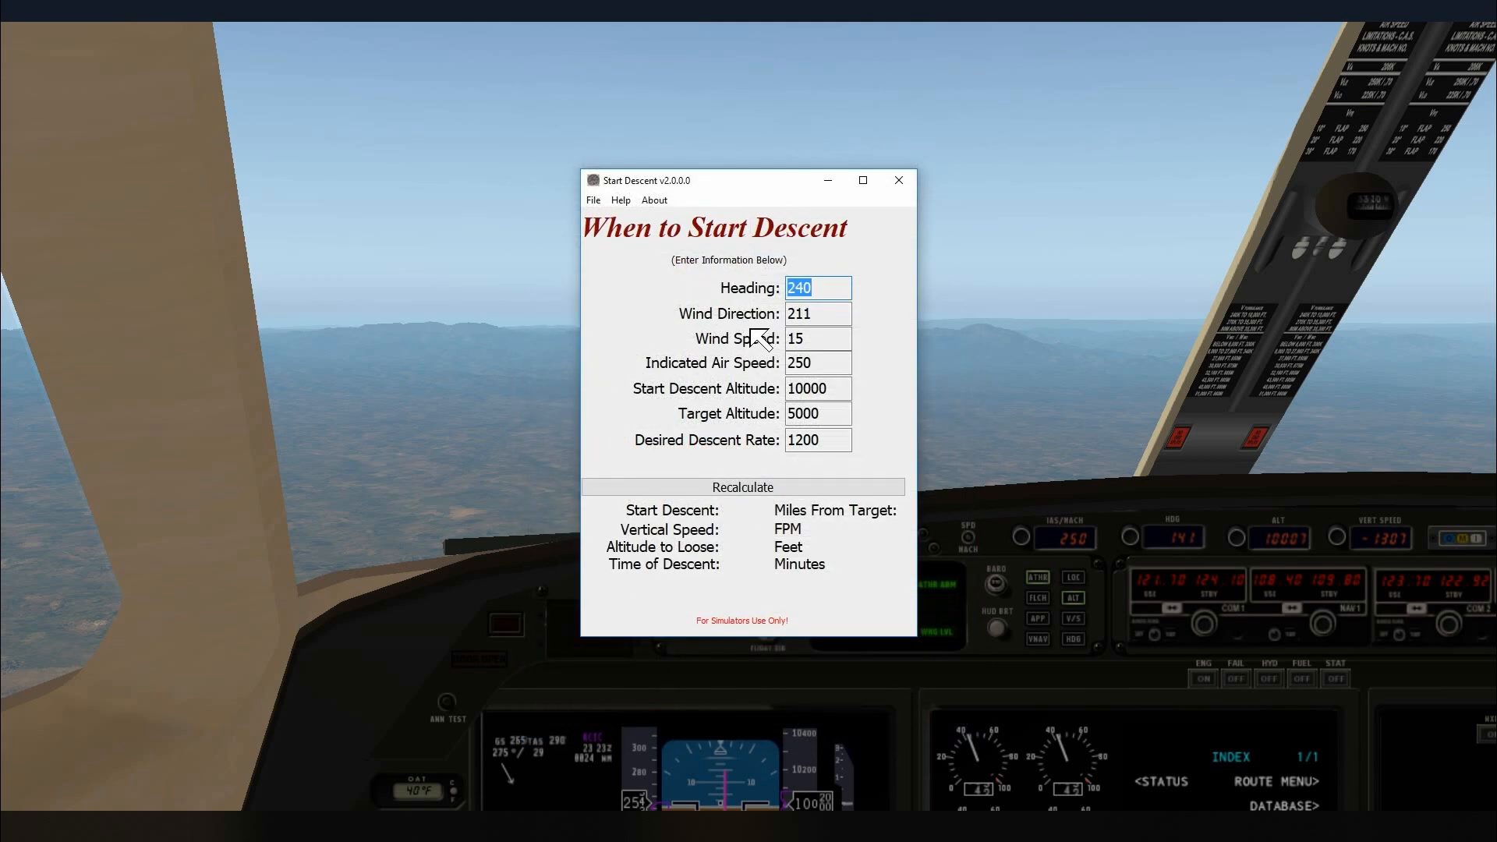
mouse_move(705, 243)
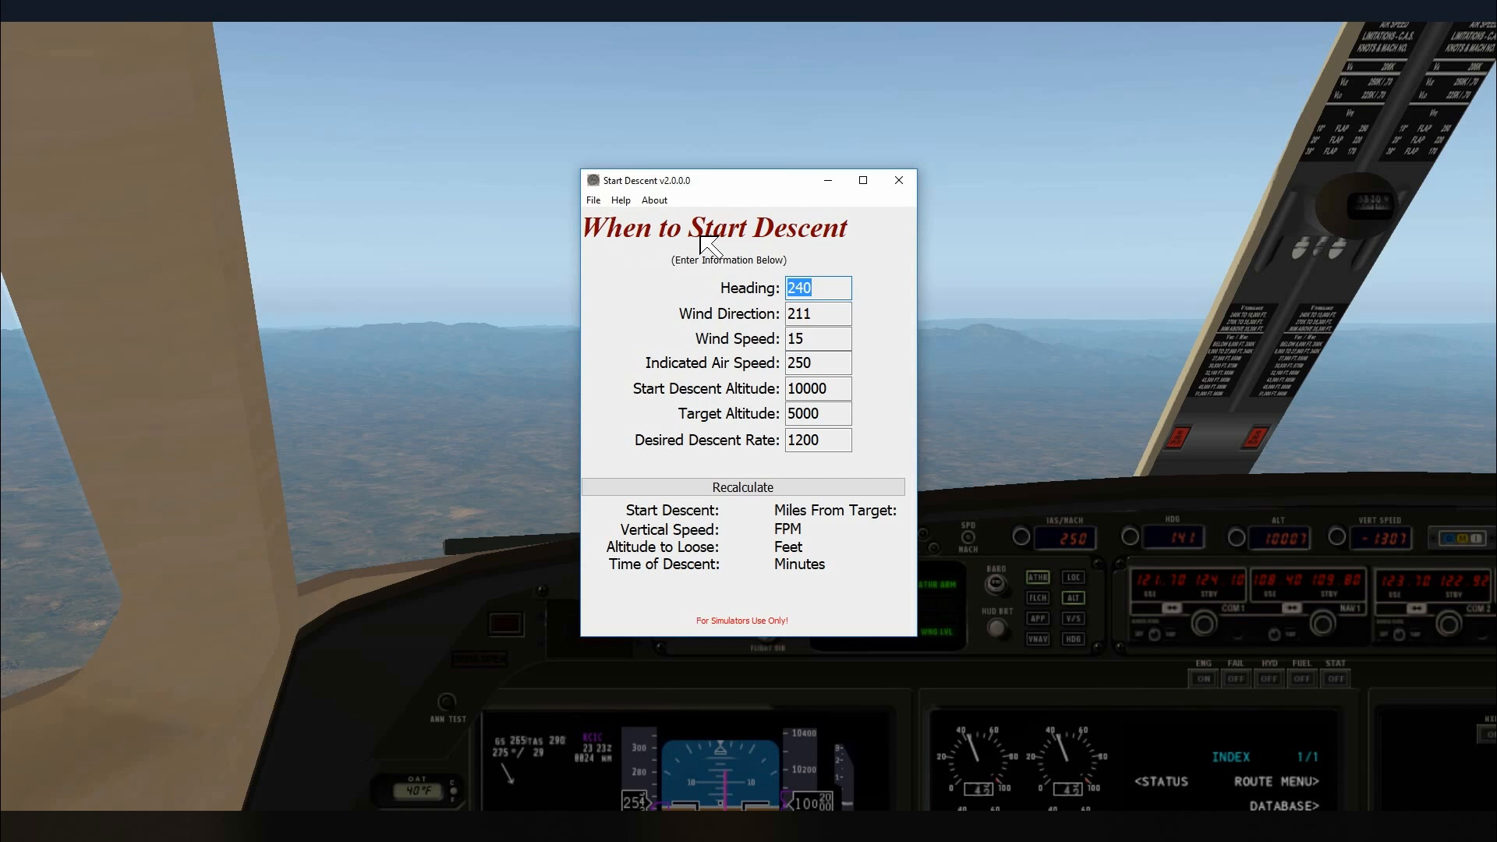
mouse_move(647, 240)
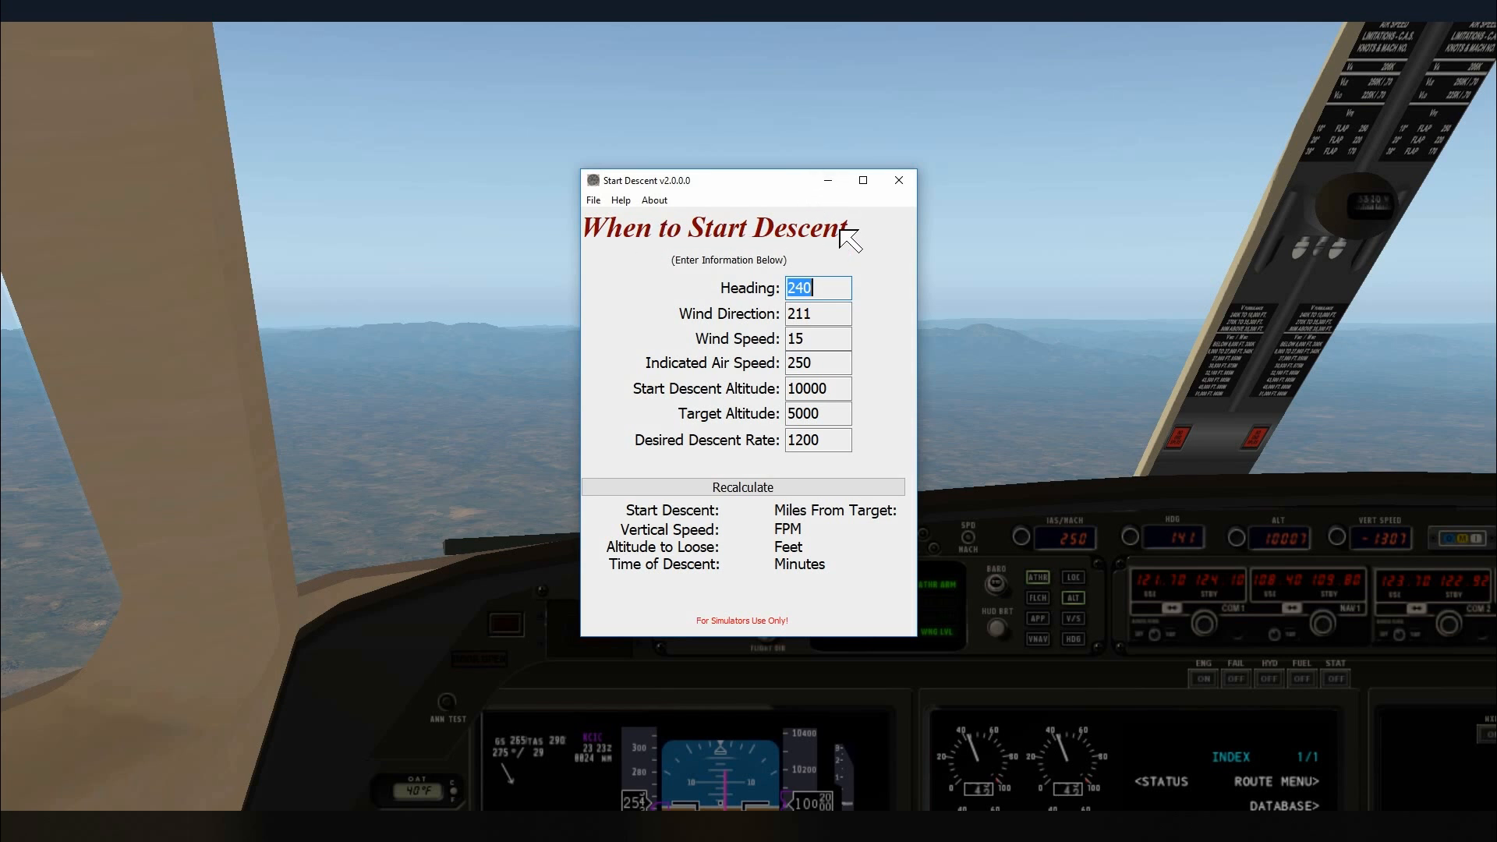
mouse_move(896, 213)
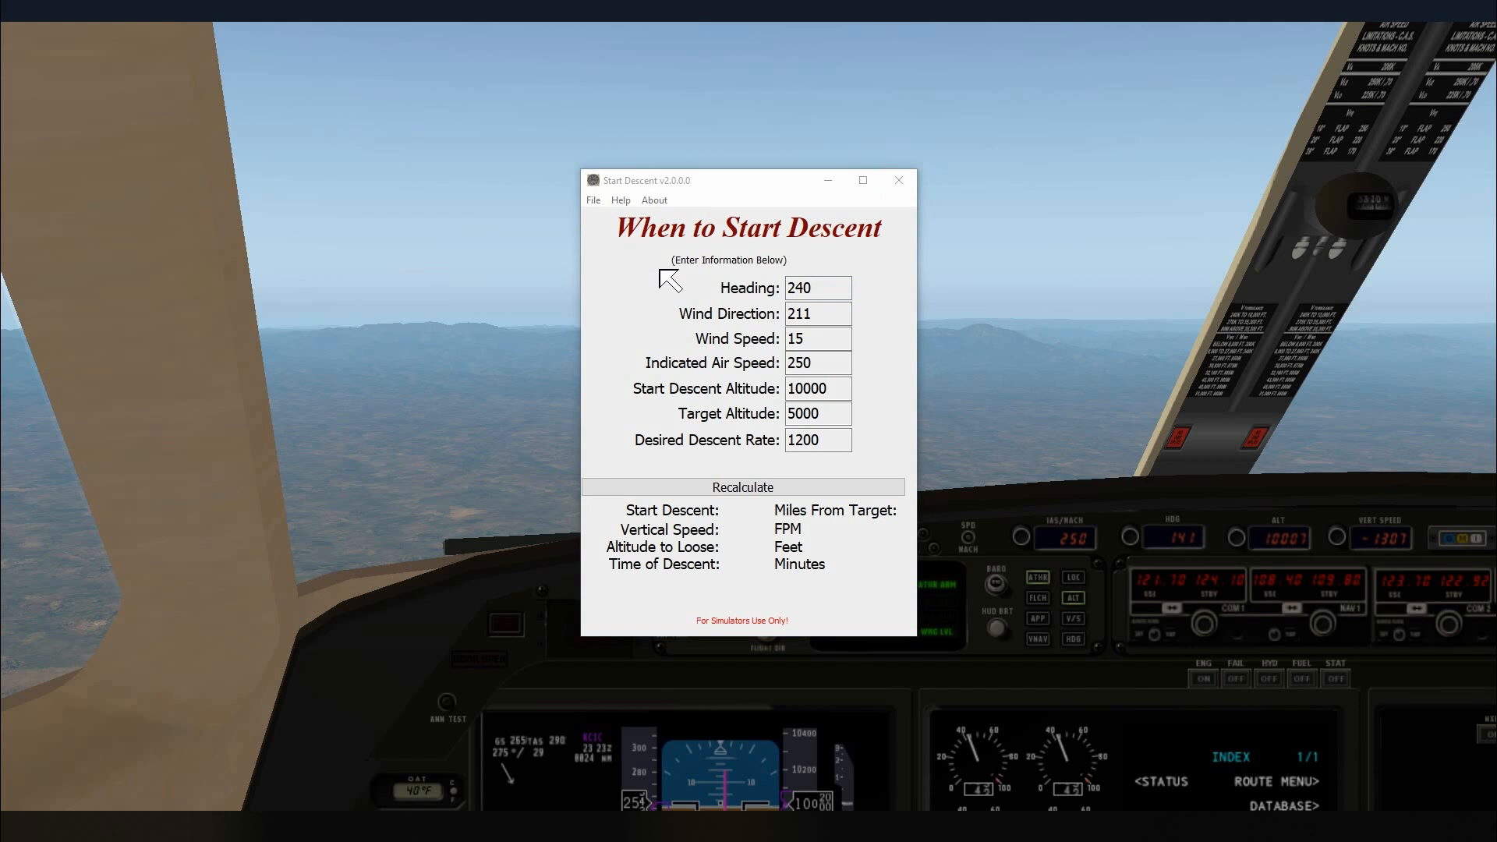
Step: In label setup, replace the 'When to Start Descent' title label with 'Start Descent'
left_click(592, 200)
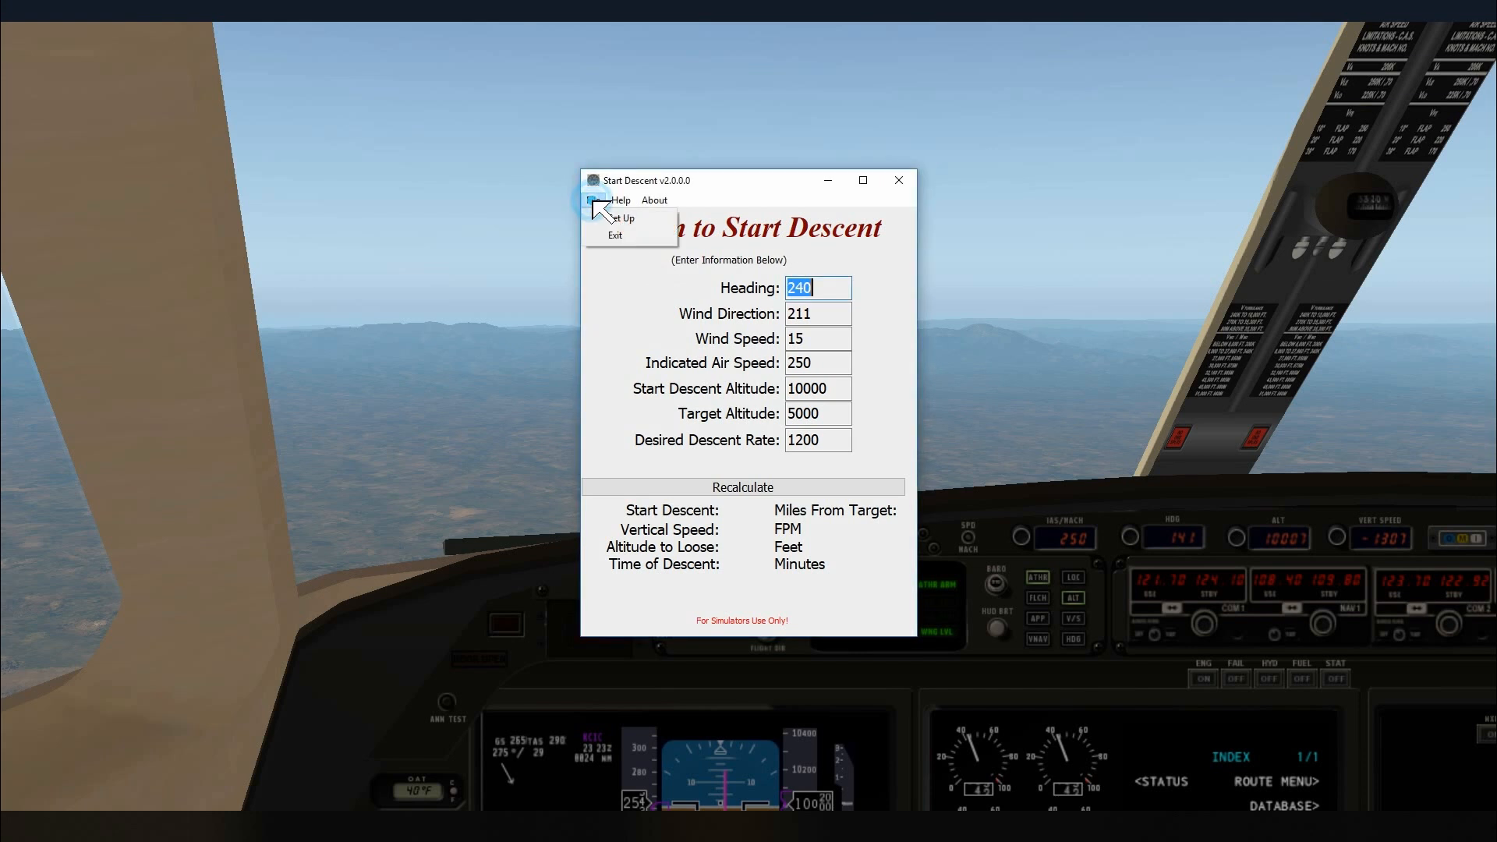
left_click(621, 218)
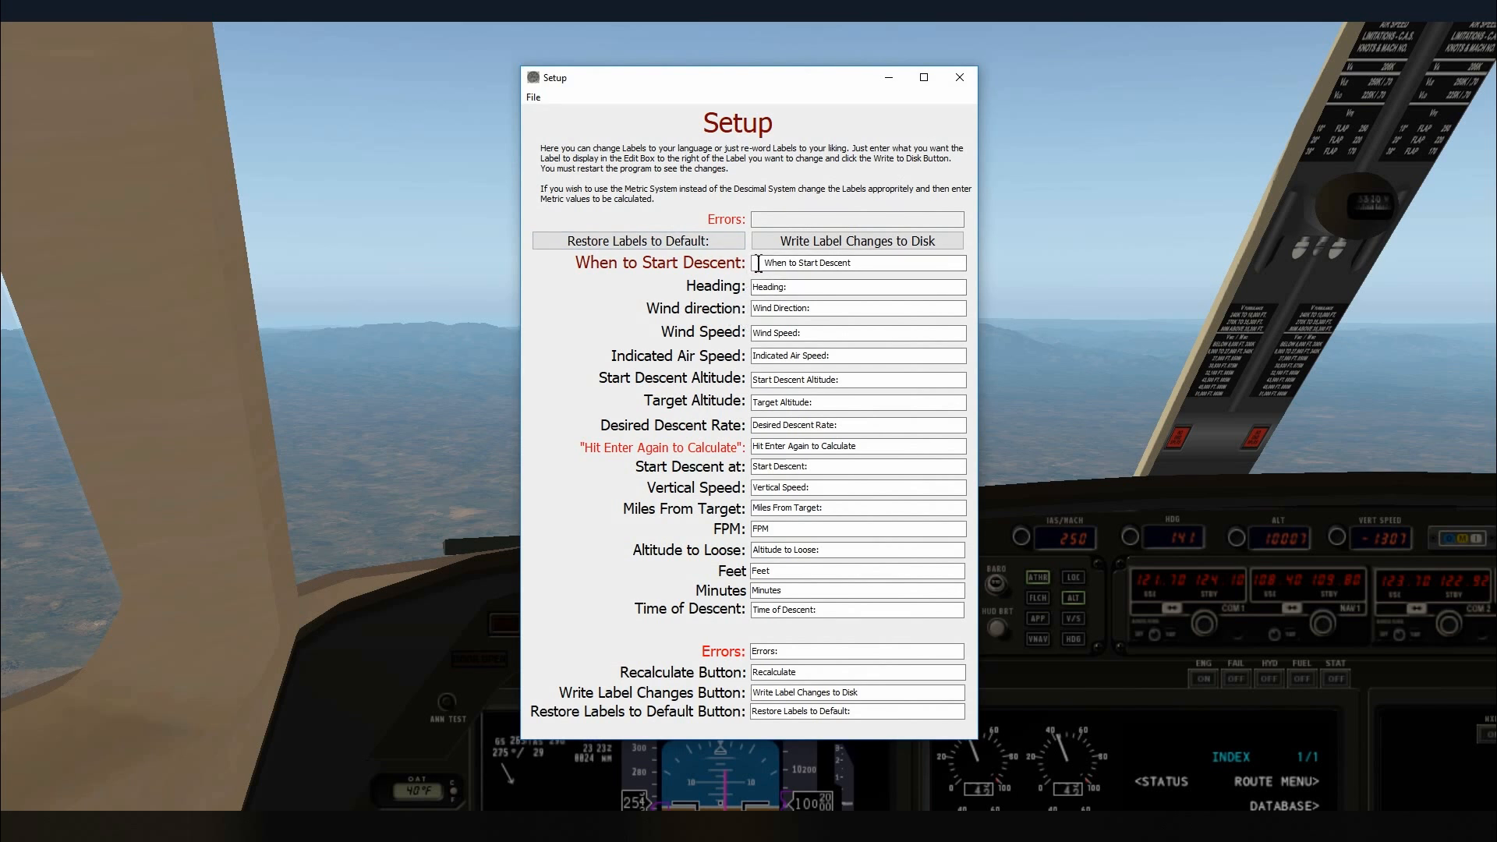
mouse_move(705, 276)
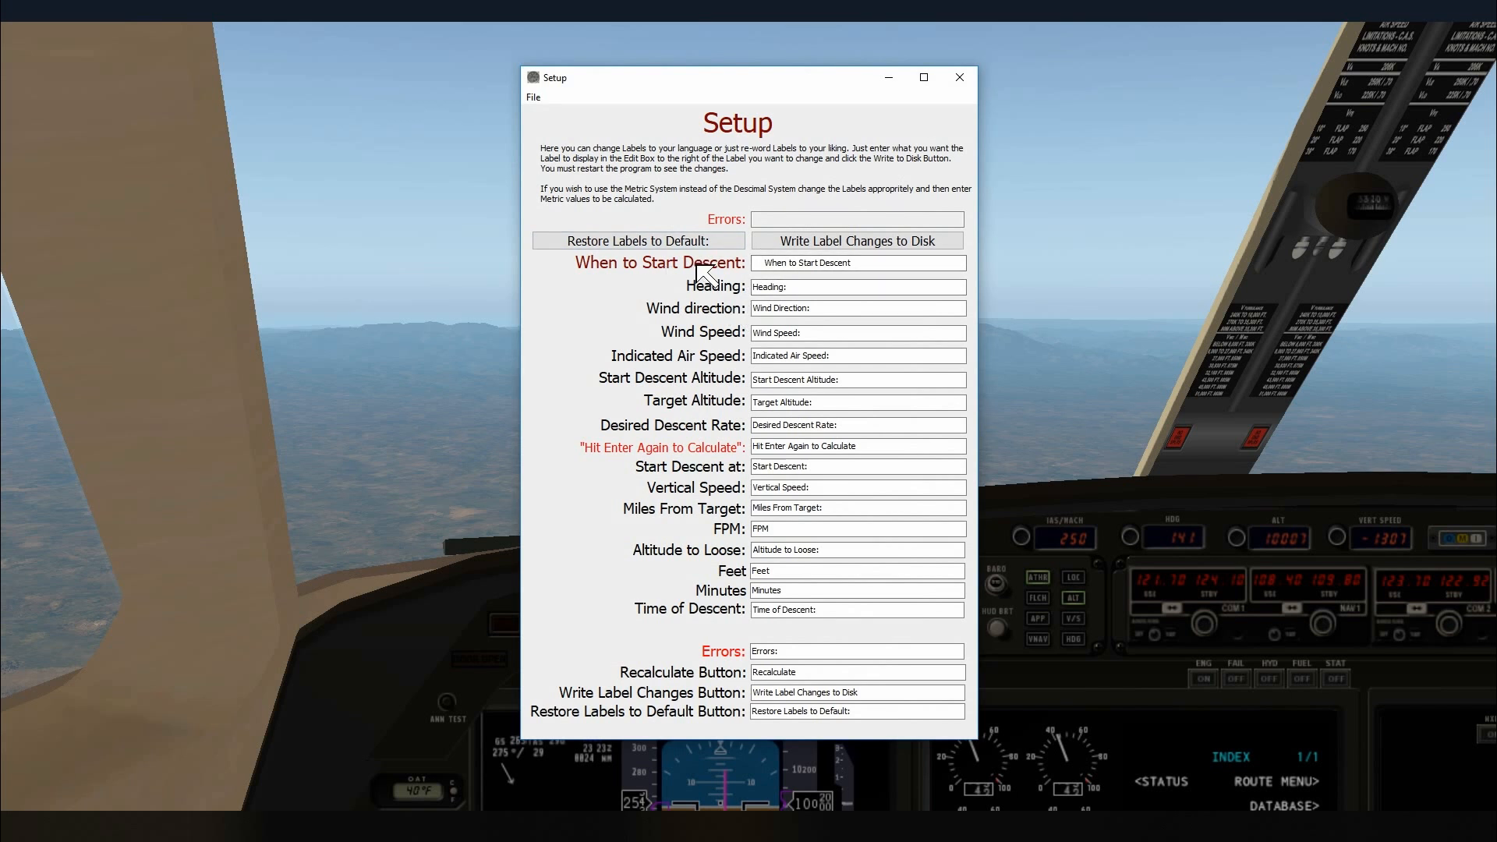
left_click(856, 286)
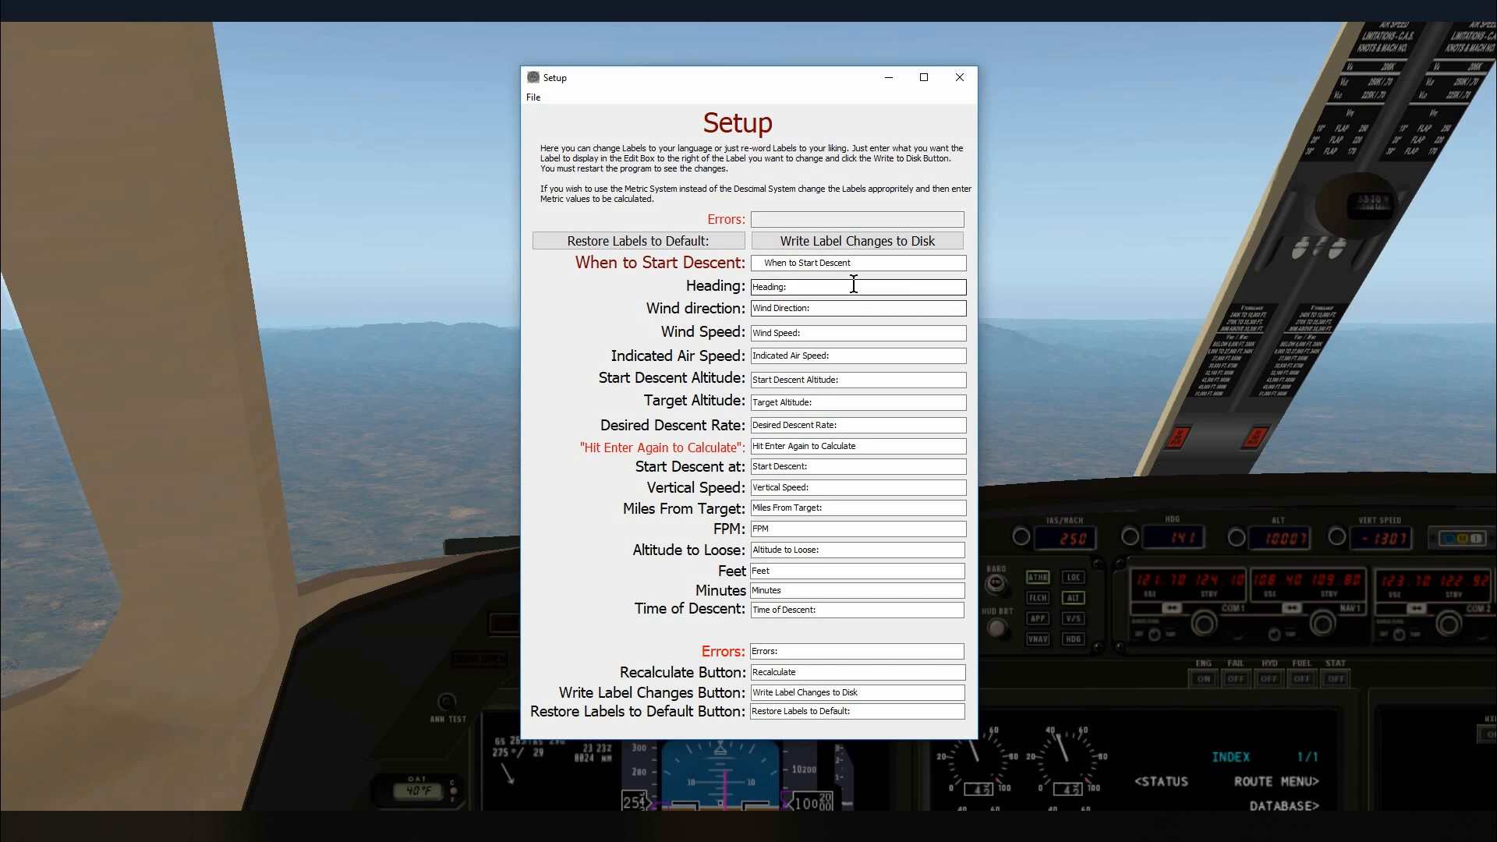
mouse_move(829, 305)
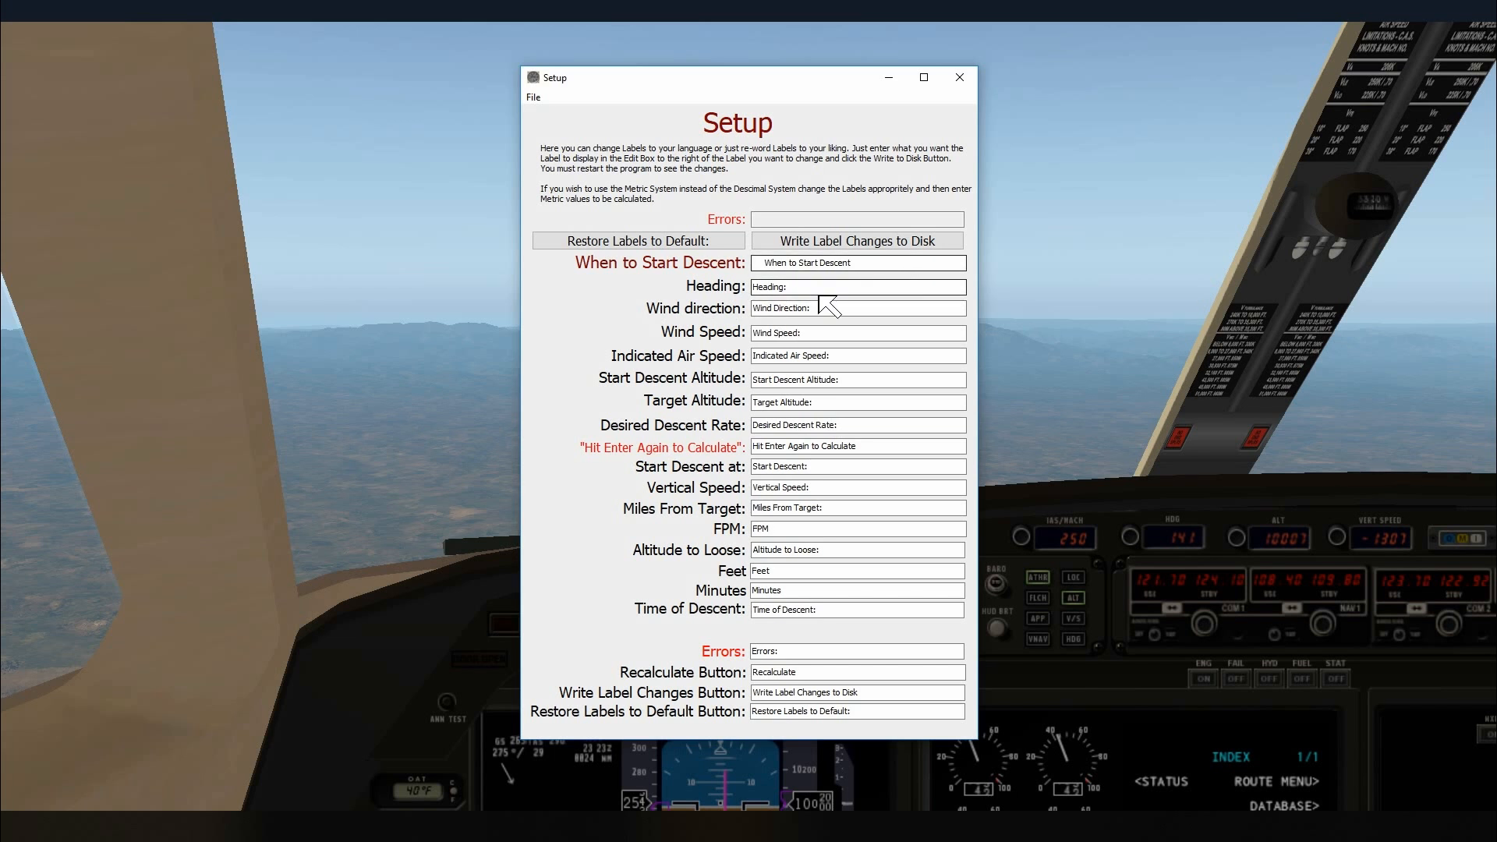
triple_click(856, 263)
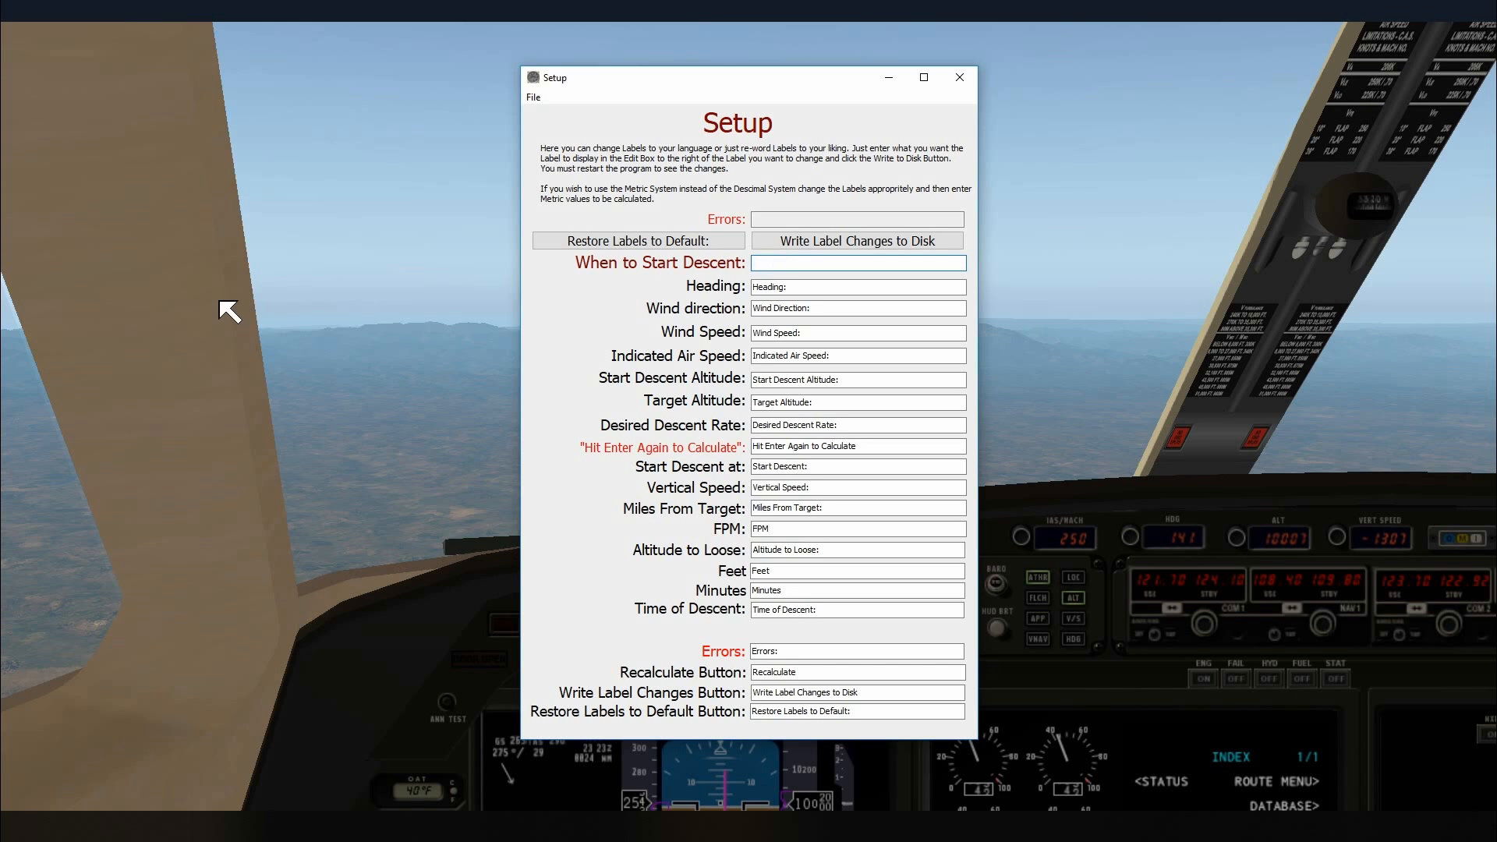
type("stard desc")
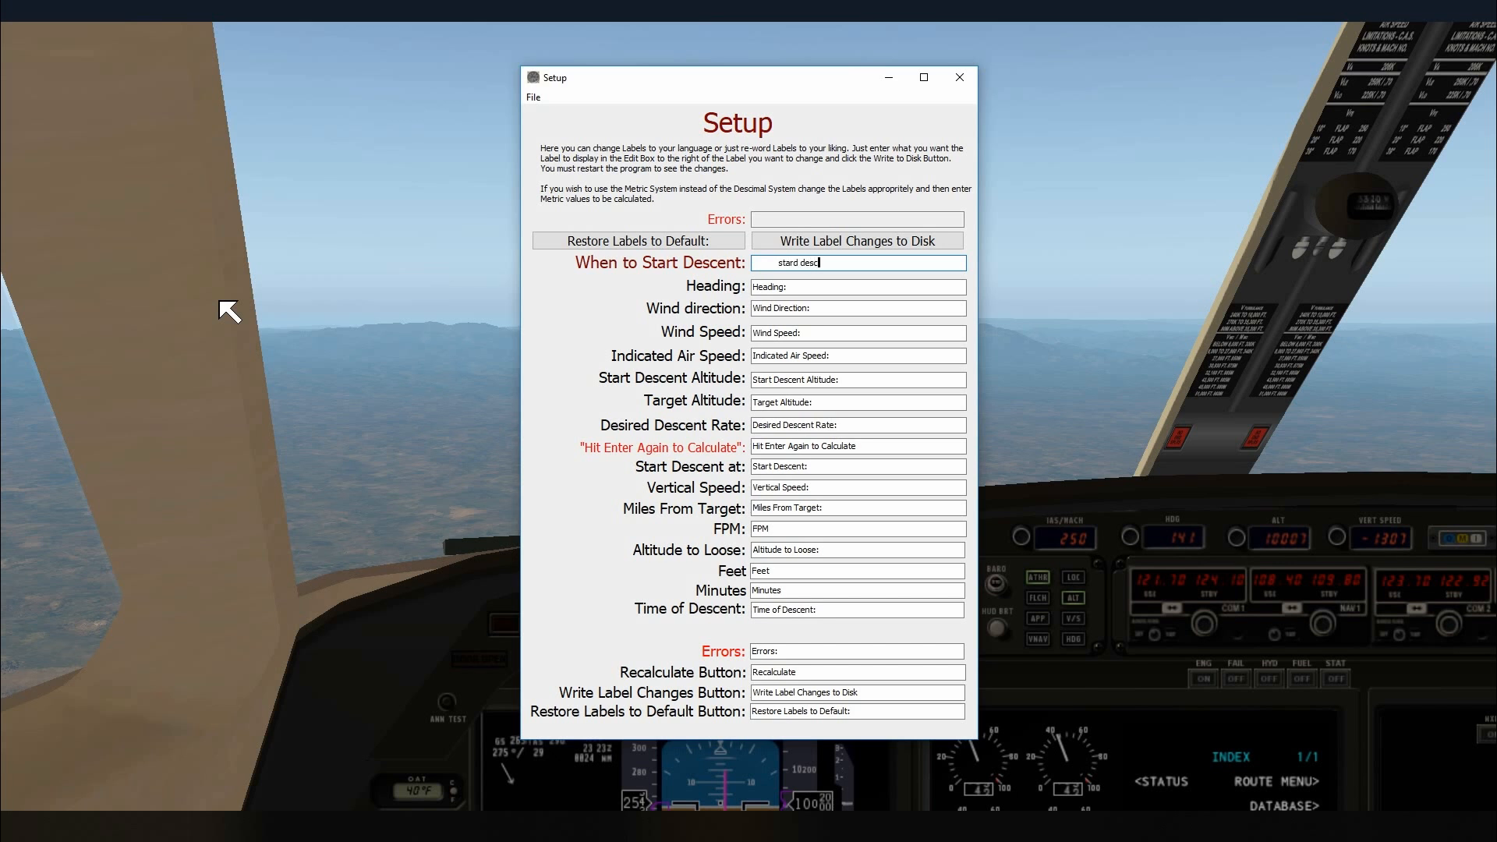
type("ent")
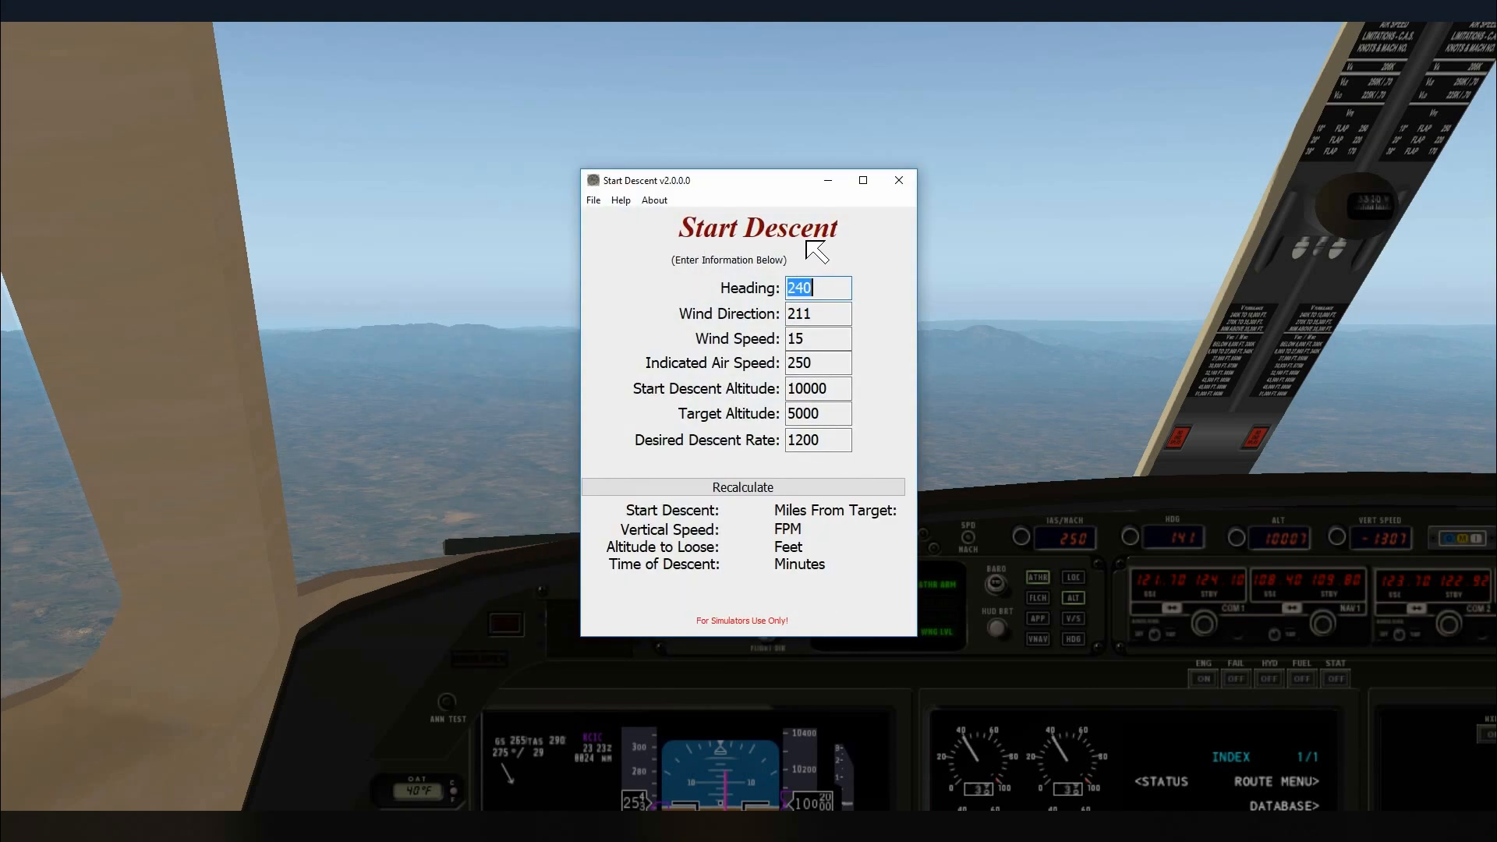
mouse_move(608, 216)
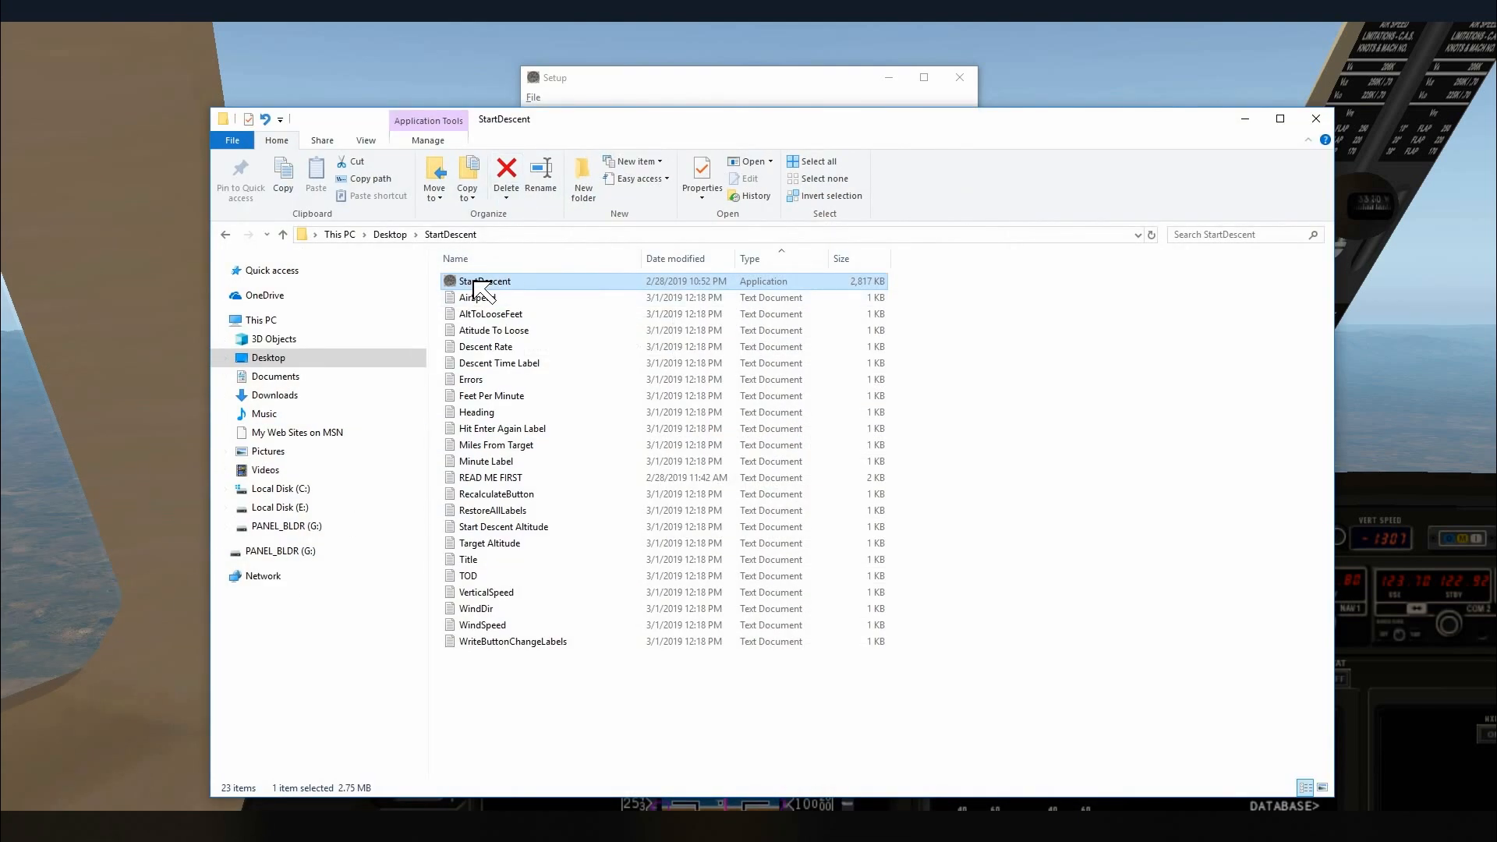
mouse_move(485, 281)
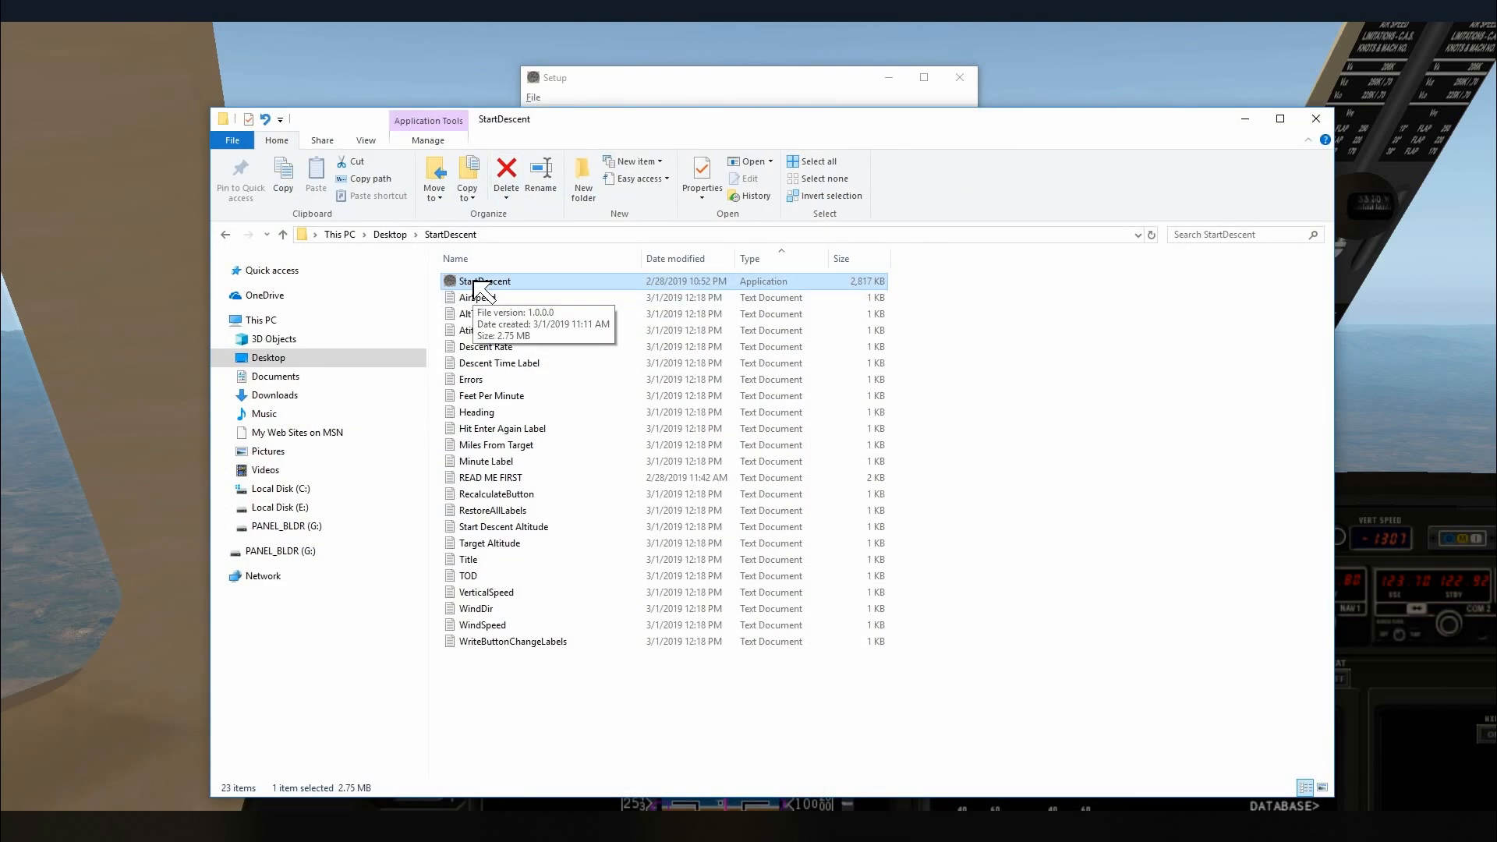
mouse_move(515, 454)
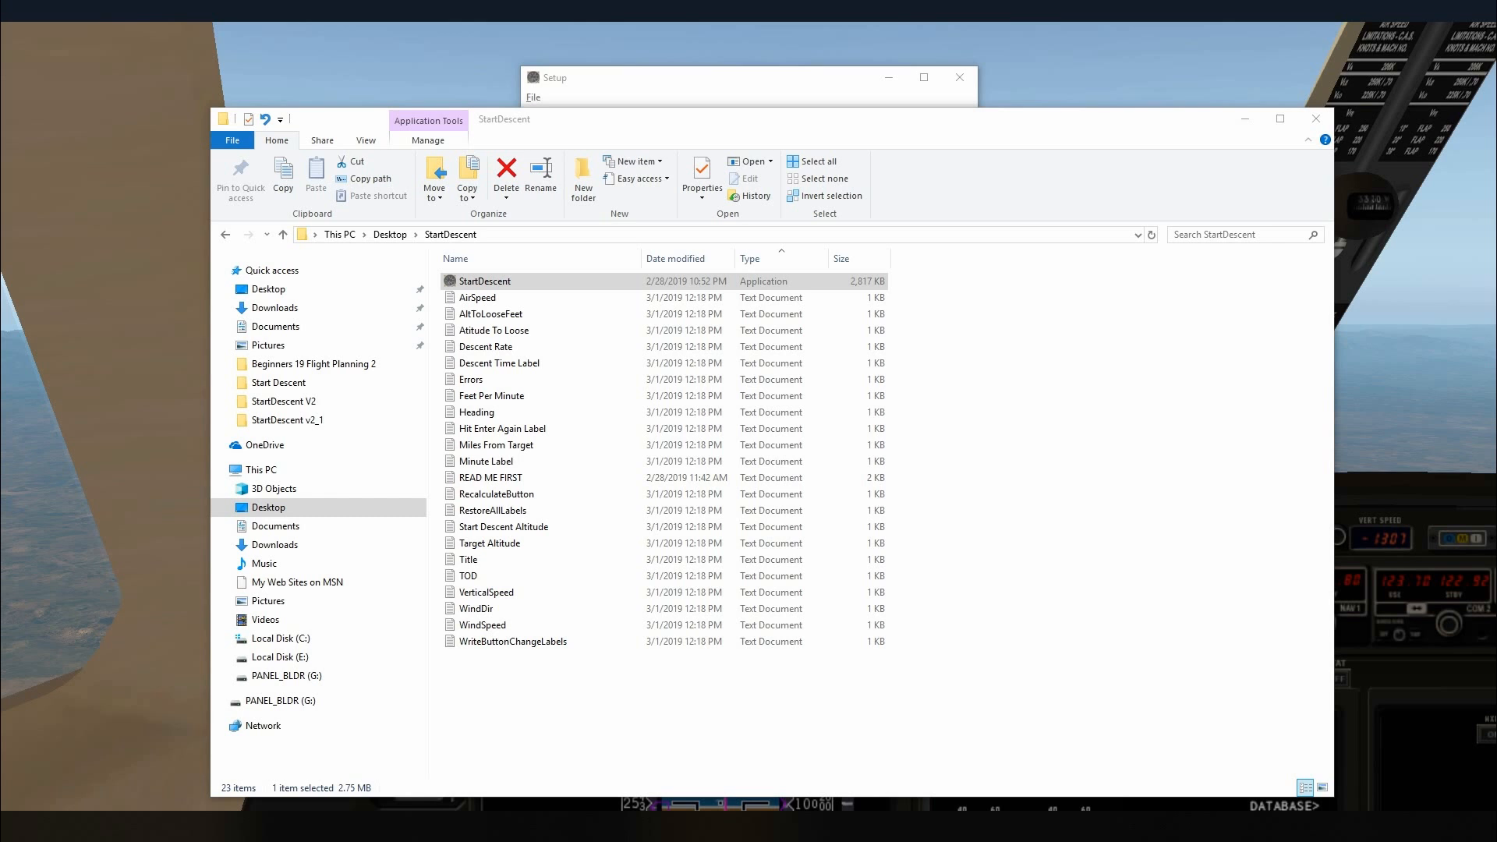
left_click(221, 271)
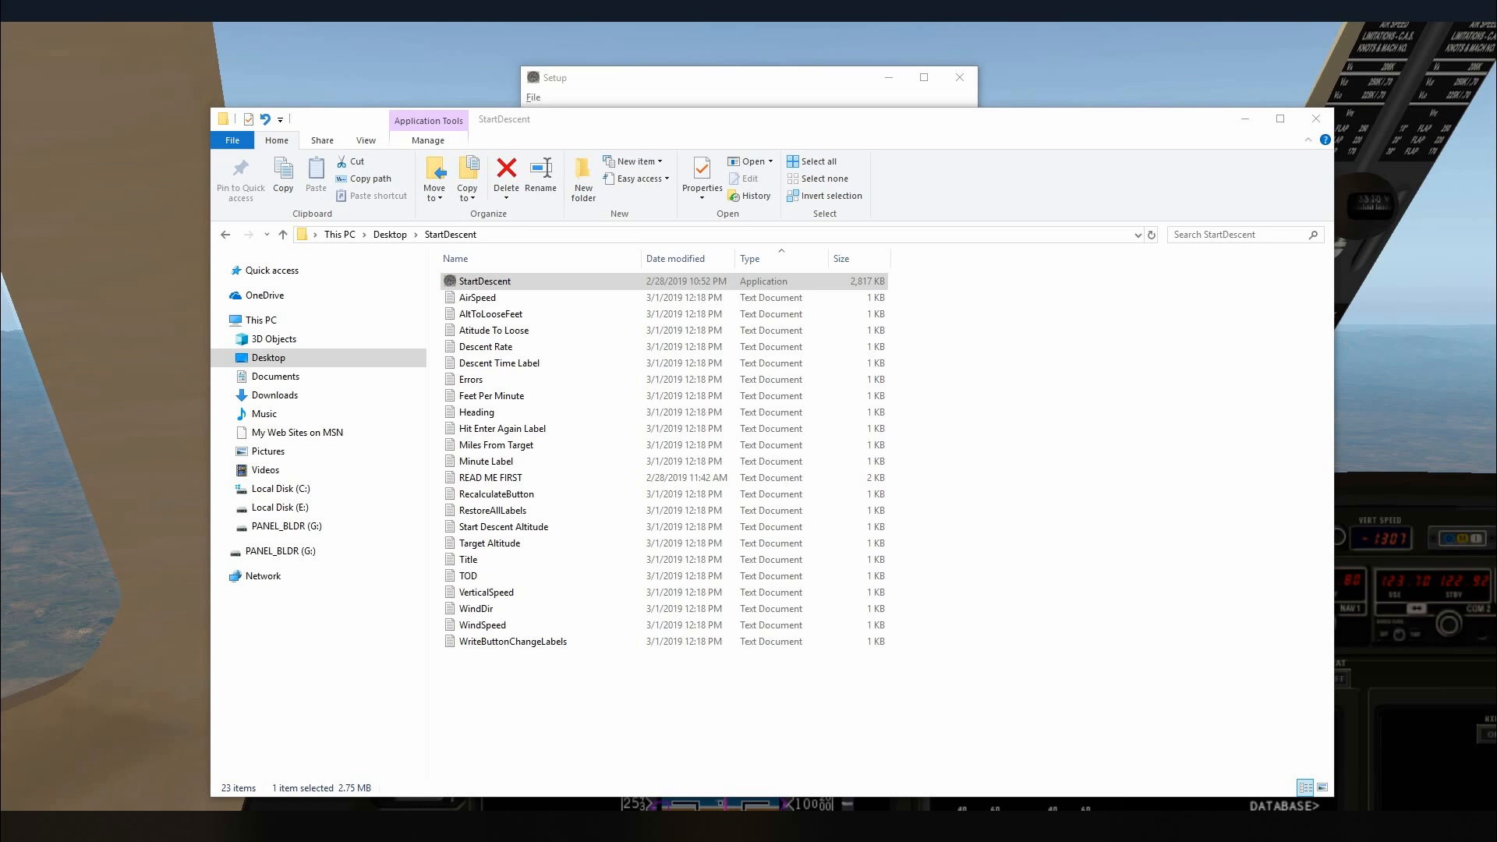
mouse_move(399, 761)
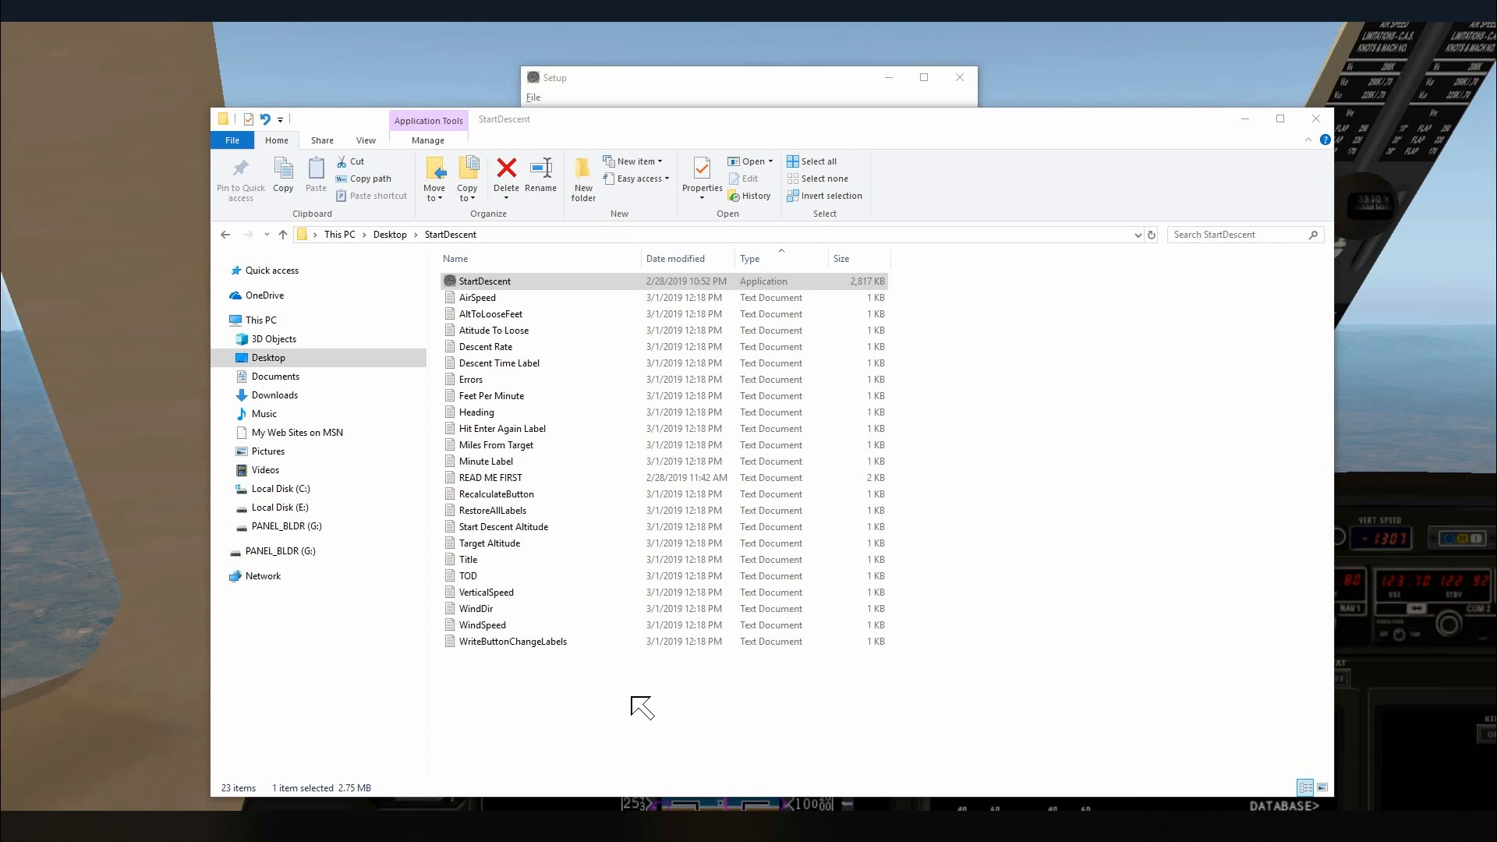
mouse_move(591, 177)
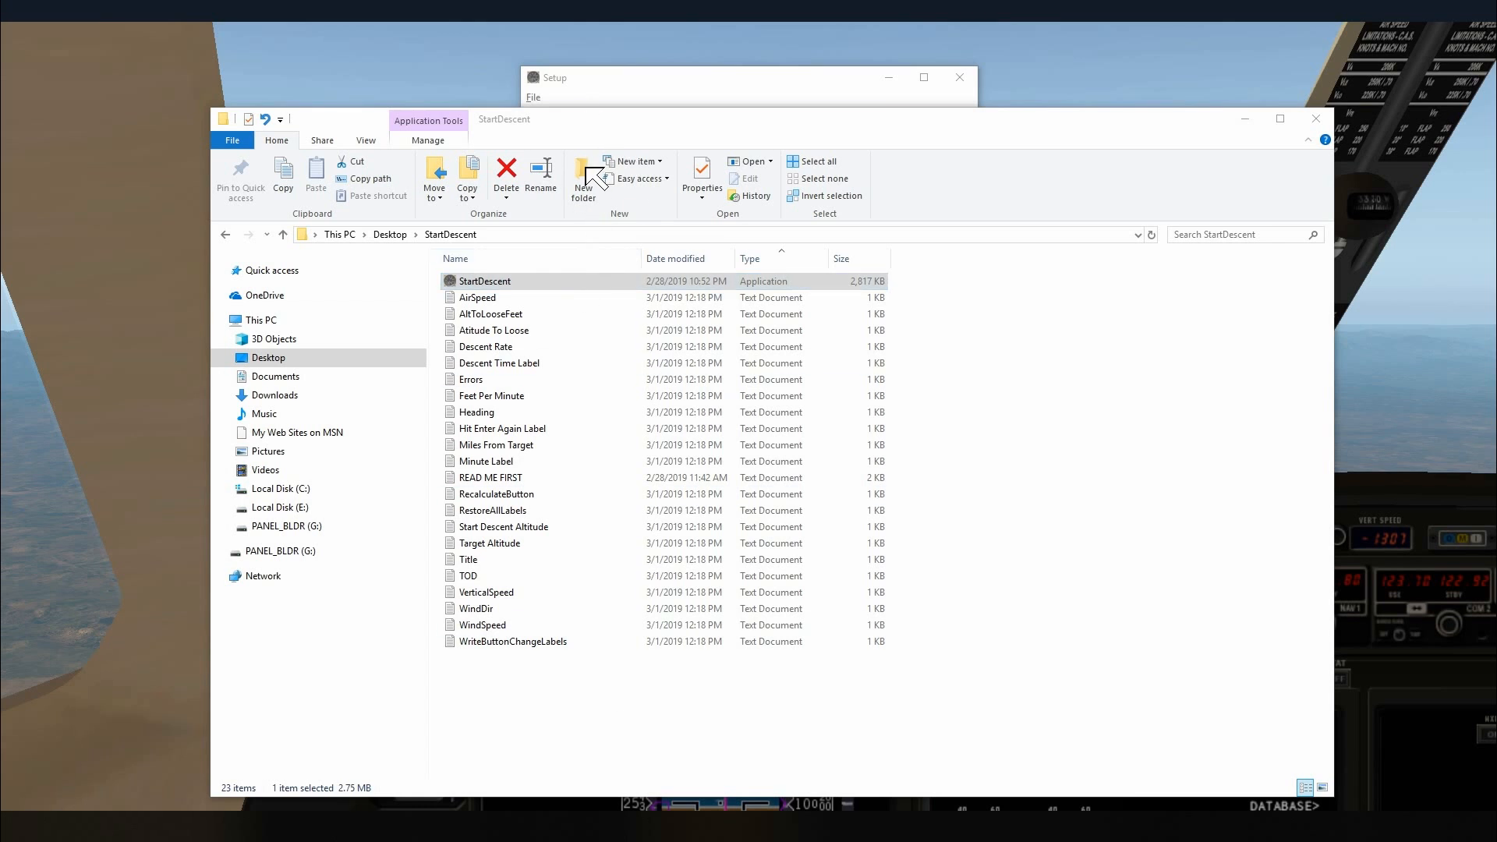
mouse_move(582, 177)
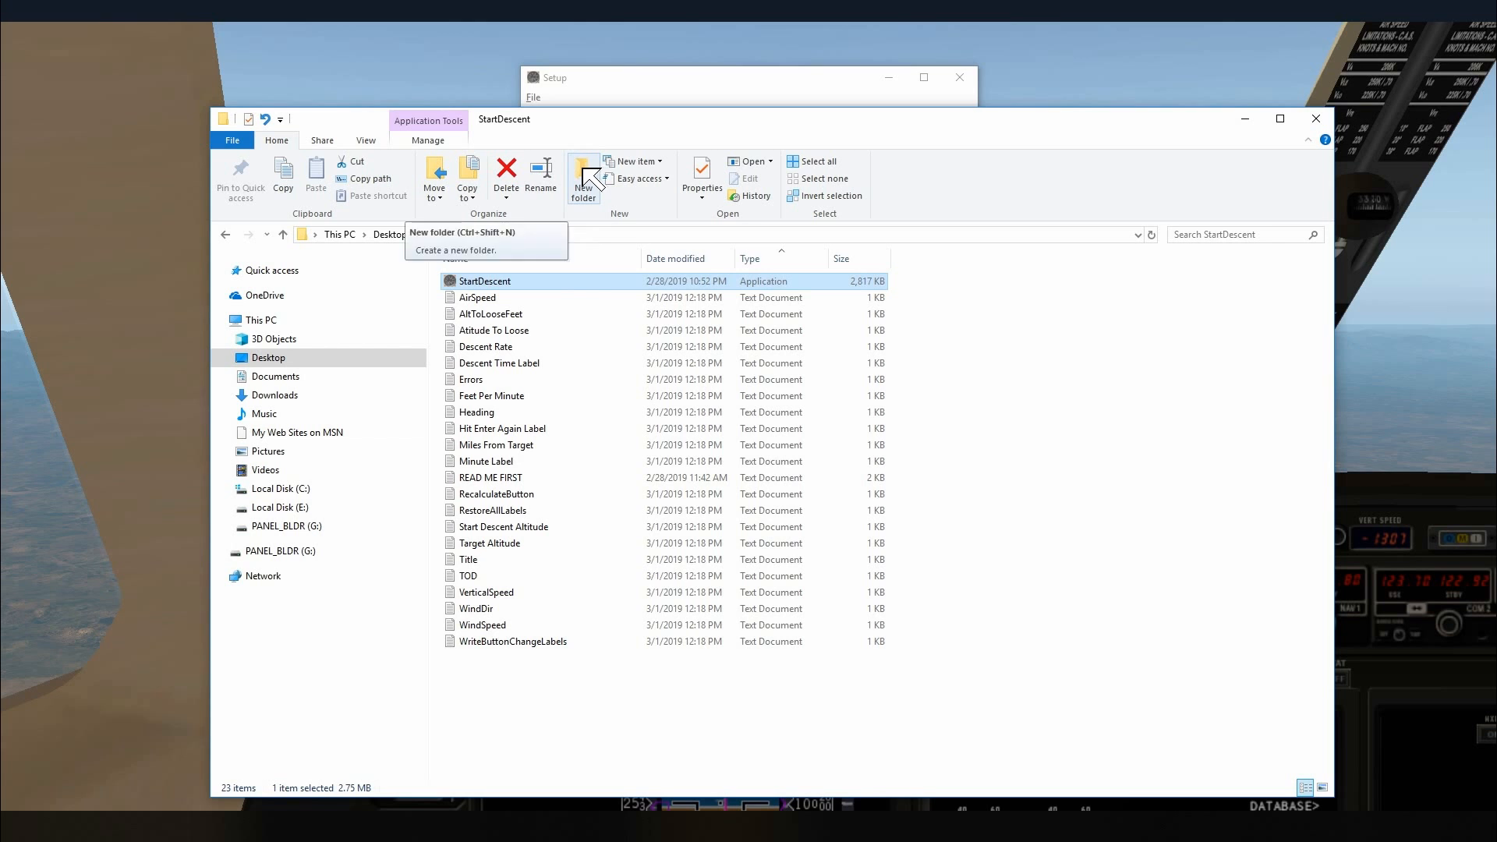
Step: Create a New folder in StartDescent and paste copies of the label text files into it
left_click(583, 178)
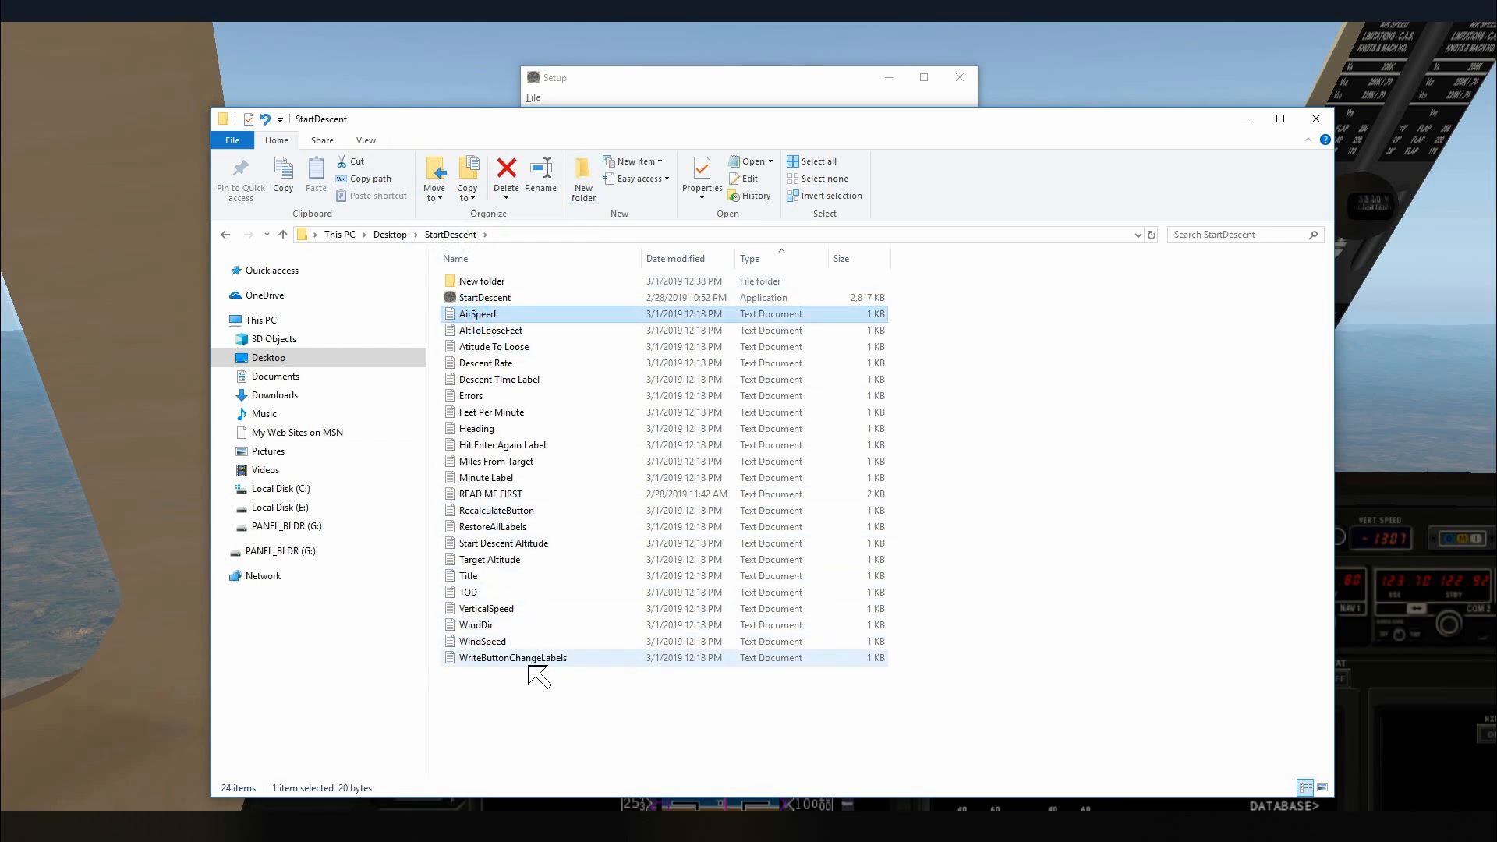
mouse_move(538, 663)
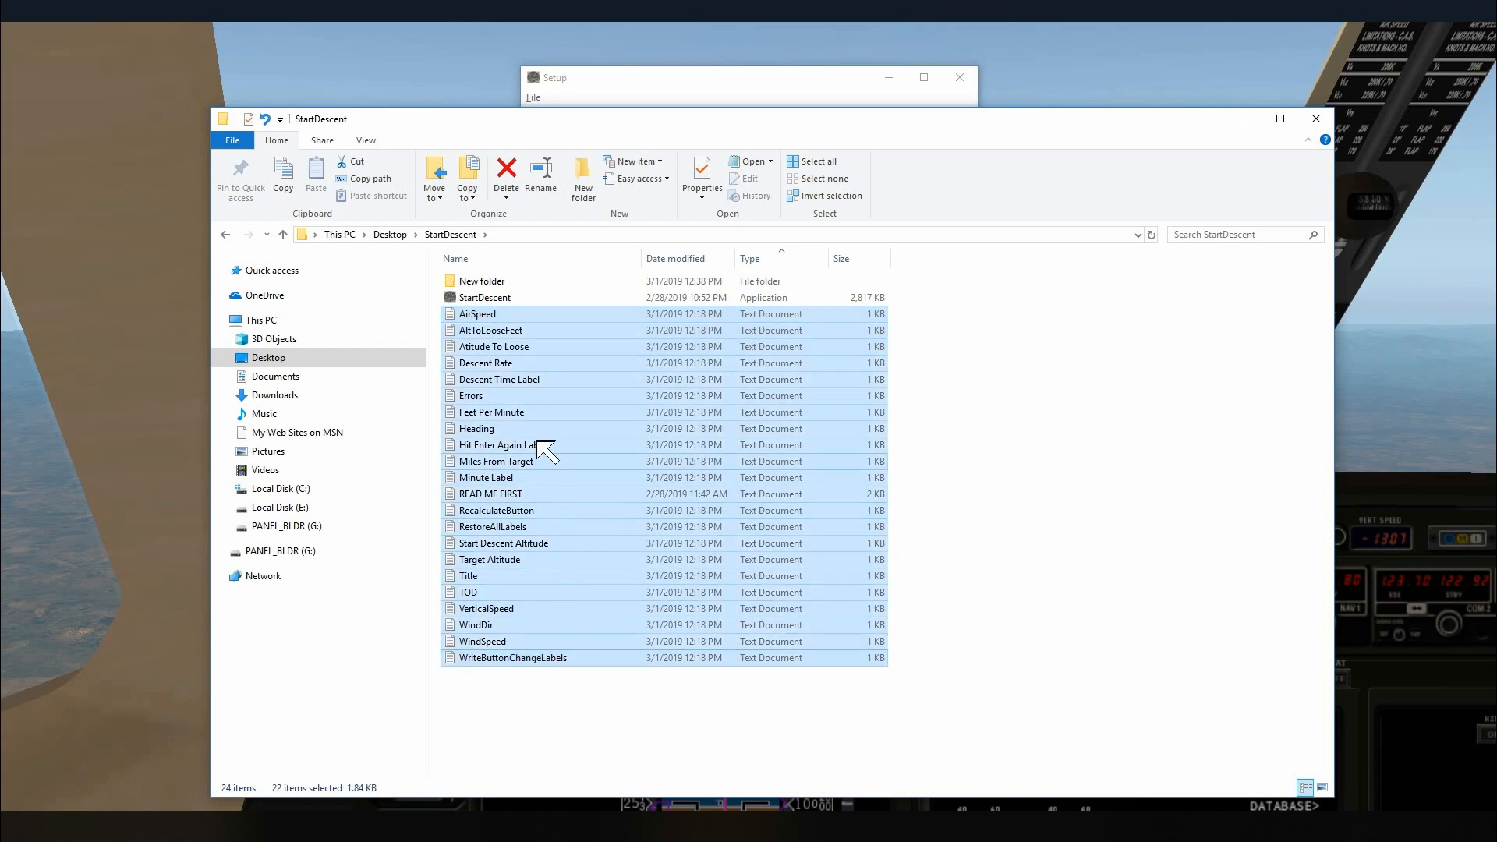
right_click(497, 445)
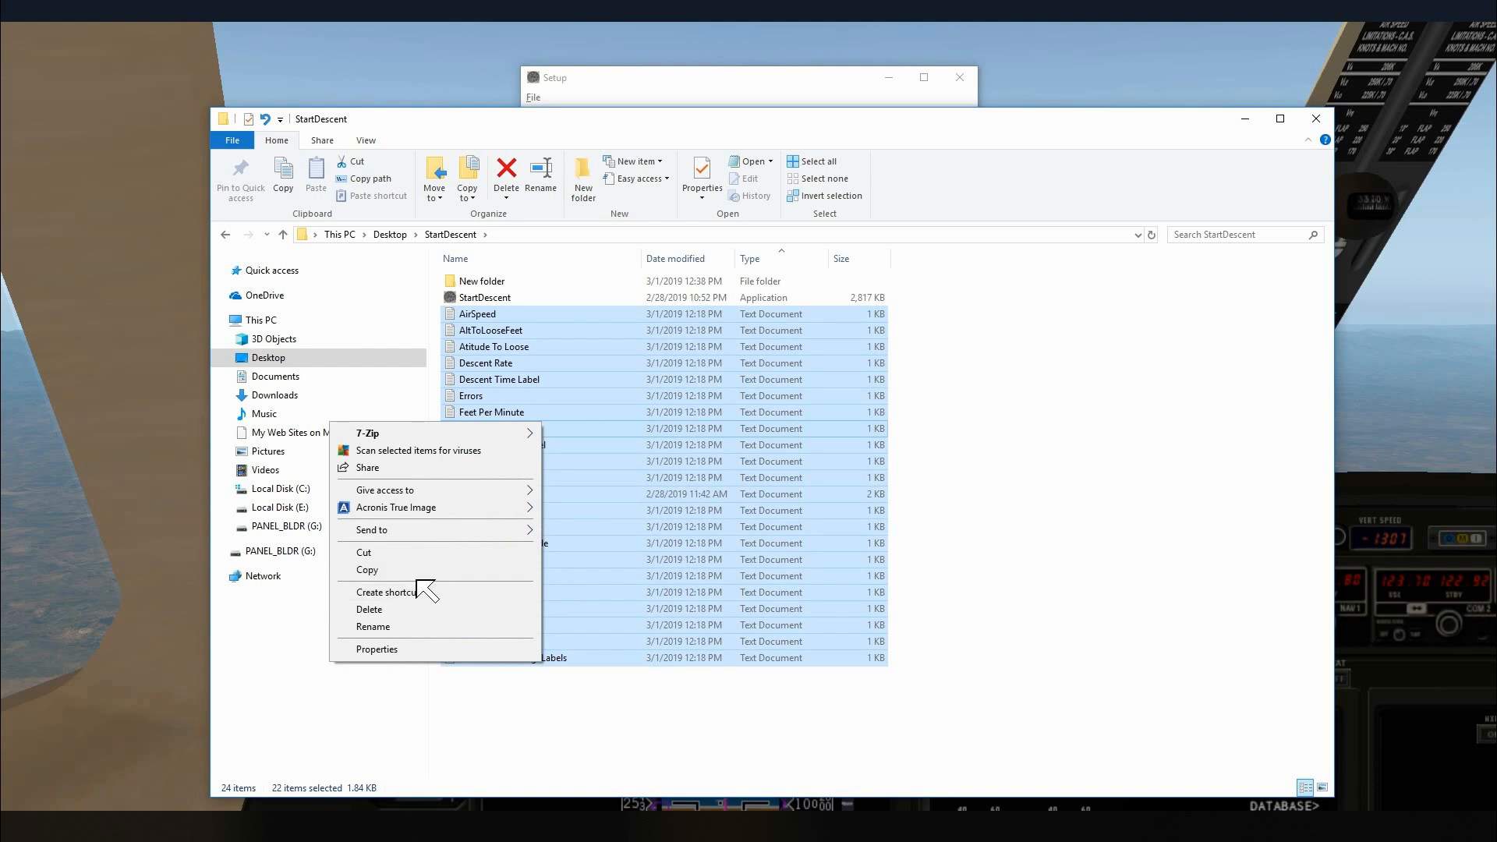
left_click(481, 280)
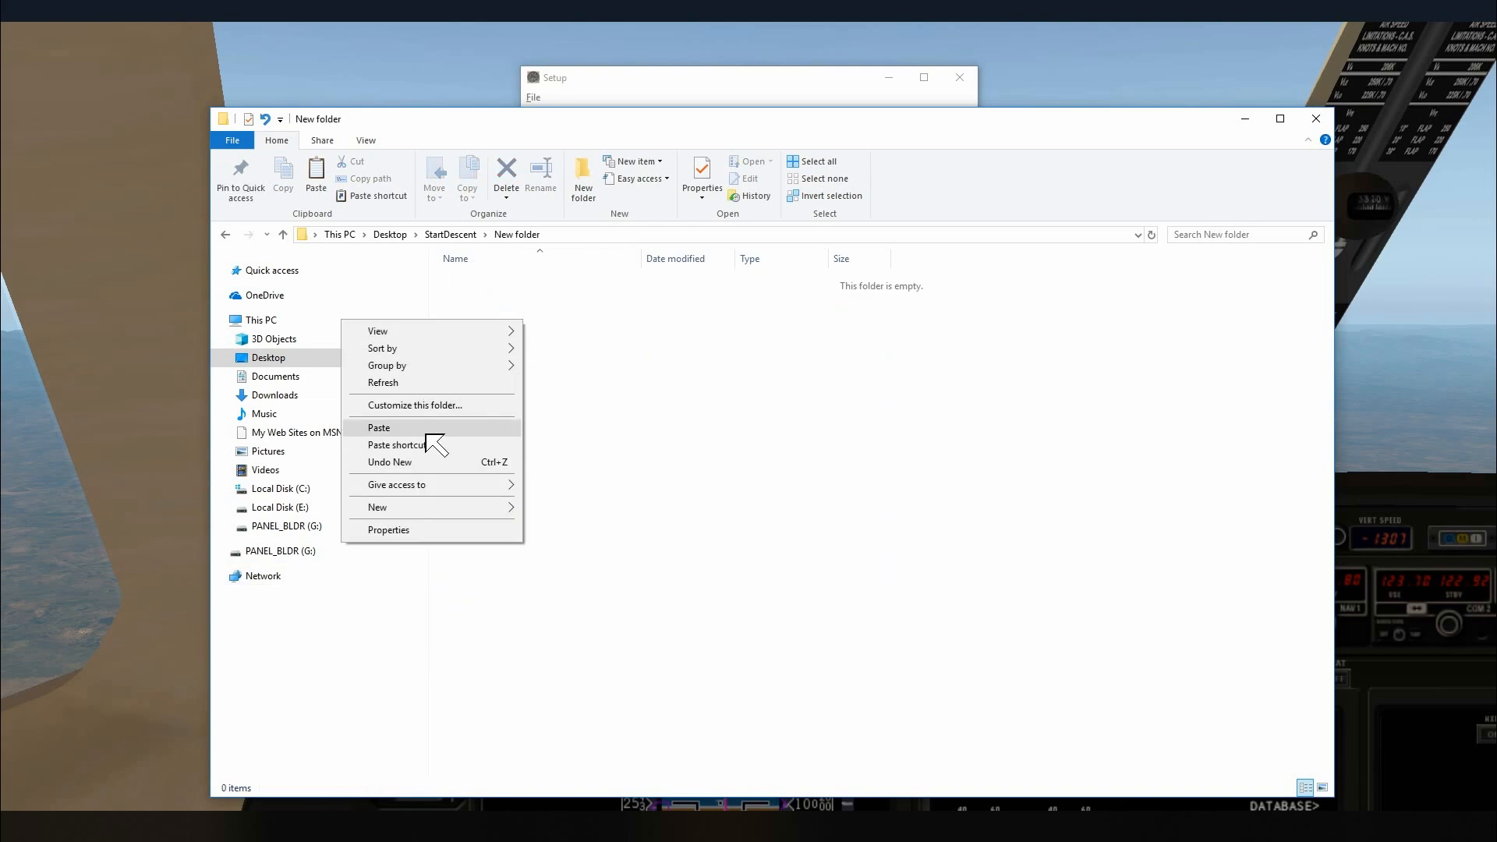
left_click(379, 427)
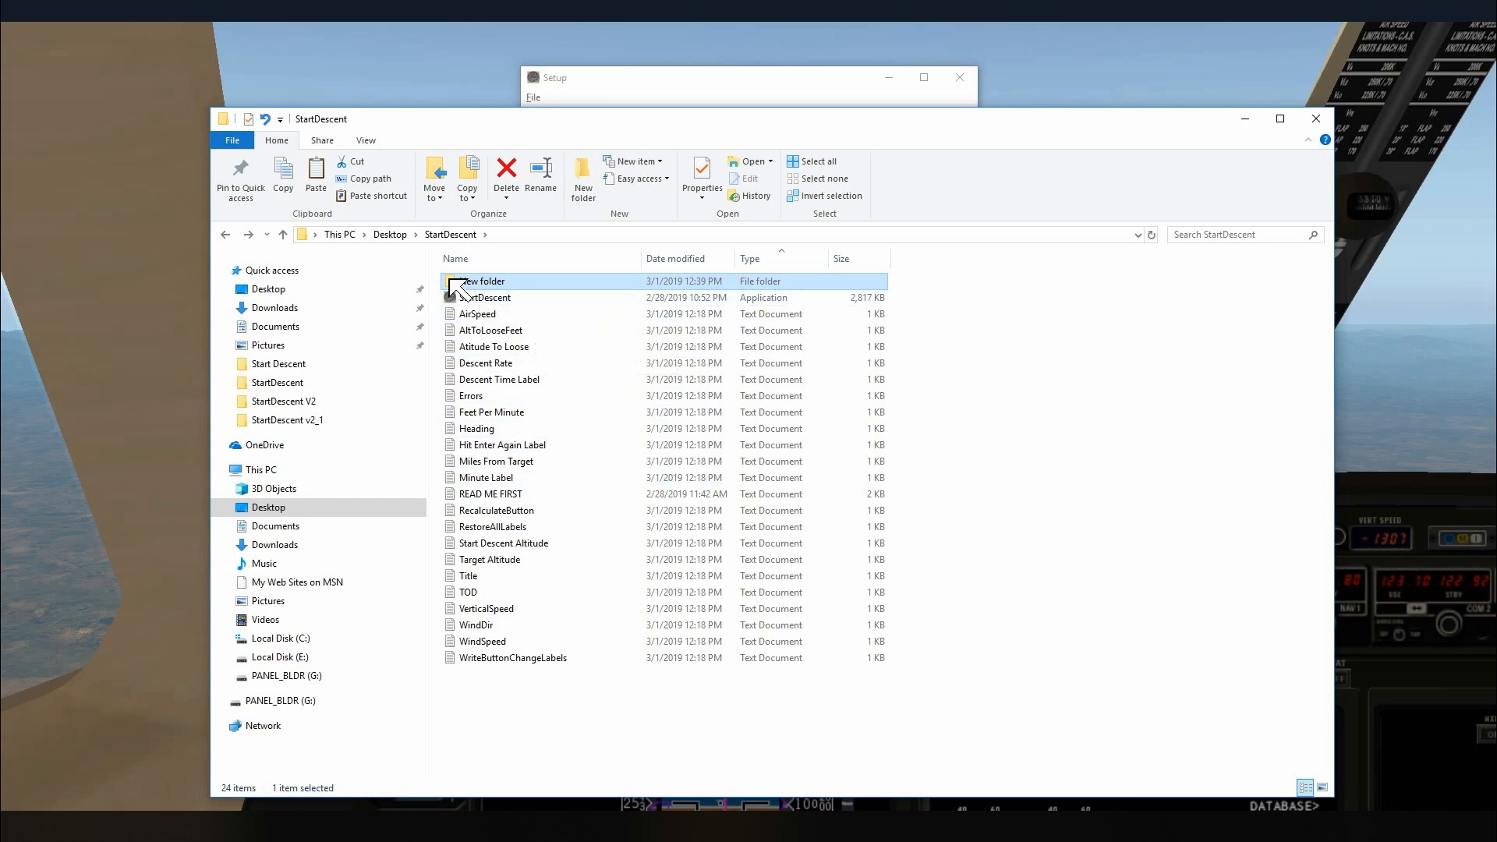
Step: Open READ ME FIRST from the StartDescent folder to read its installation instructions in Notepad
double_click(484, 281)
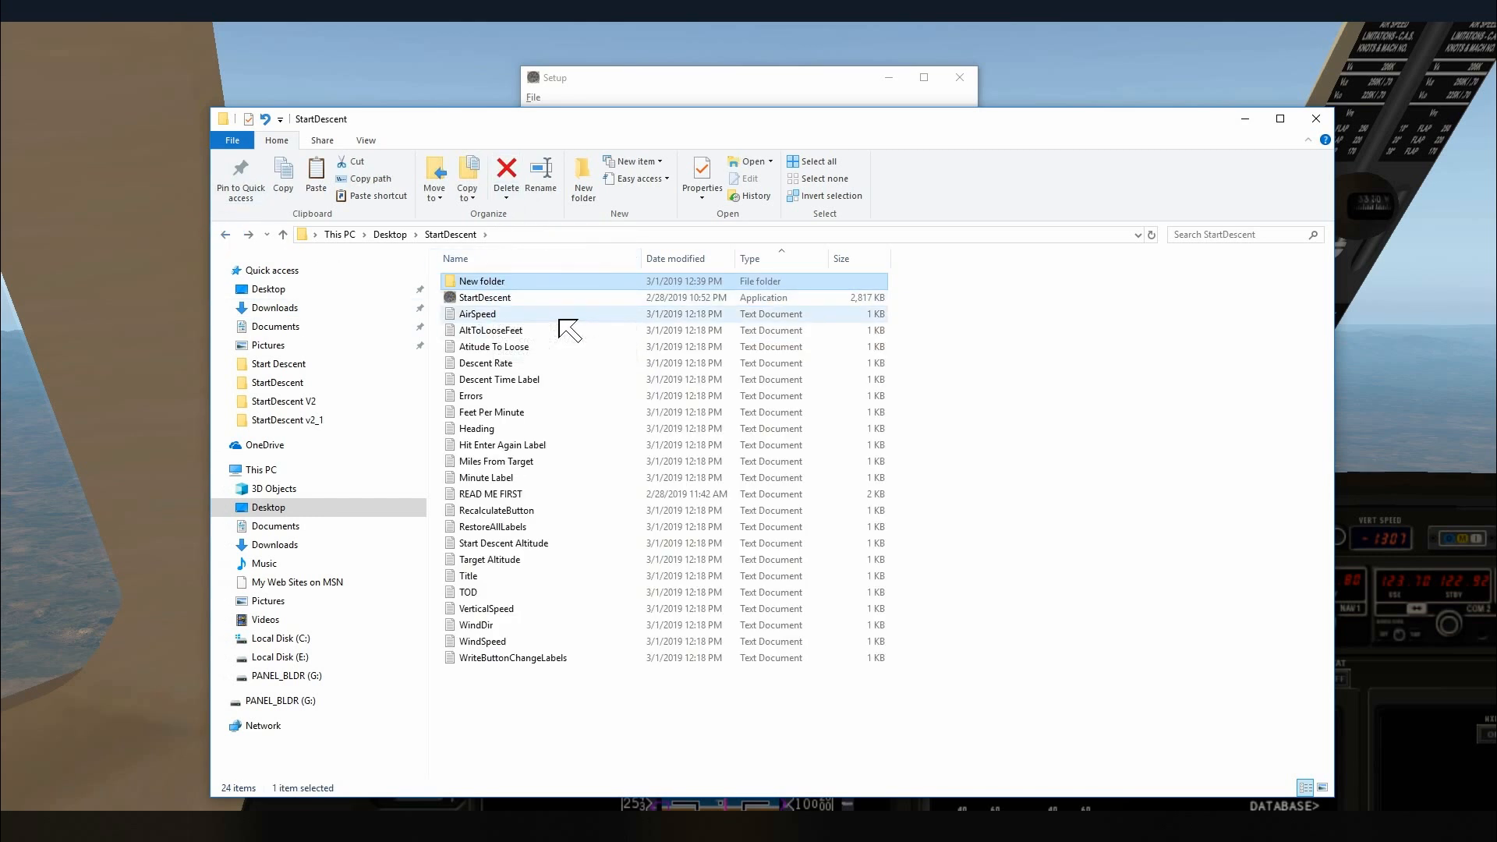
mouse_move(556, 329)
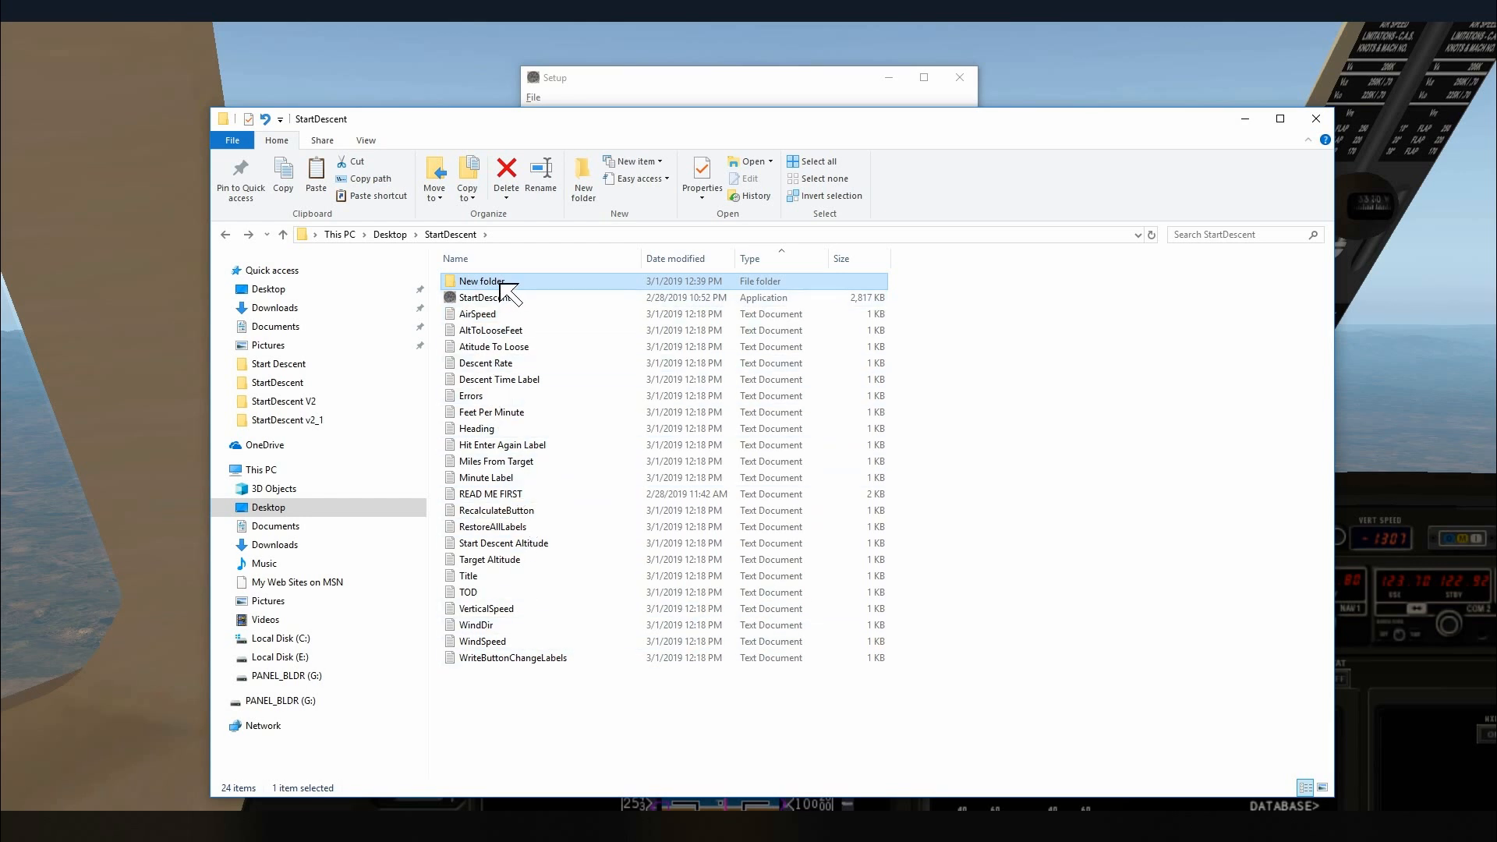
mouse_move(552, 515)
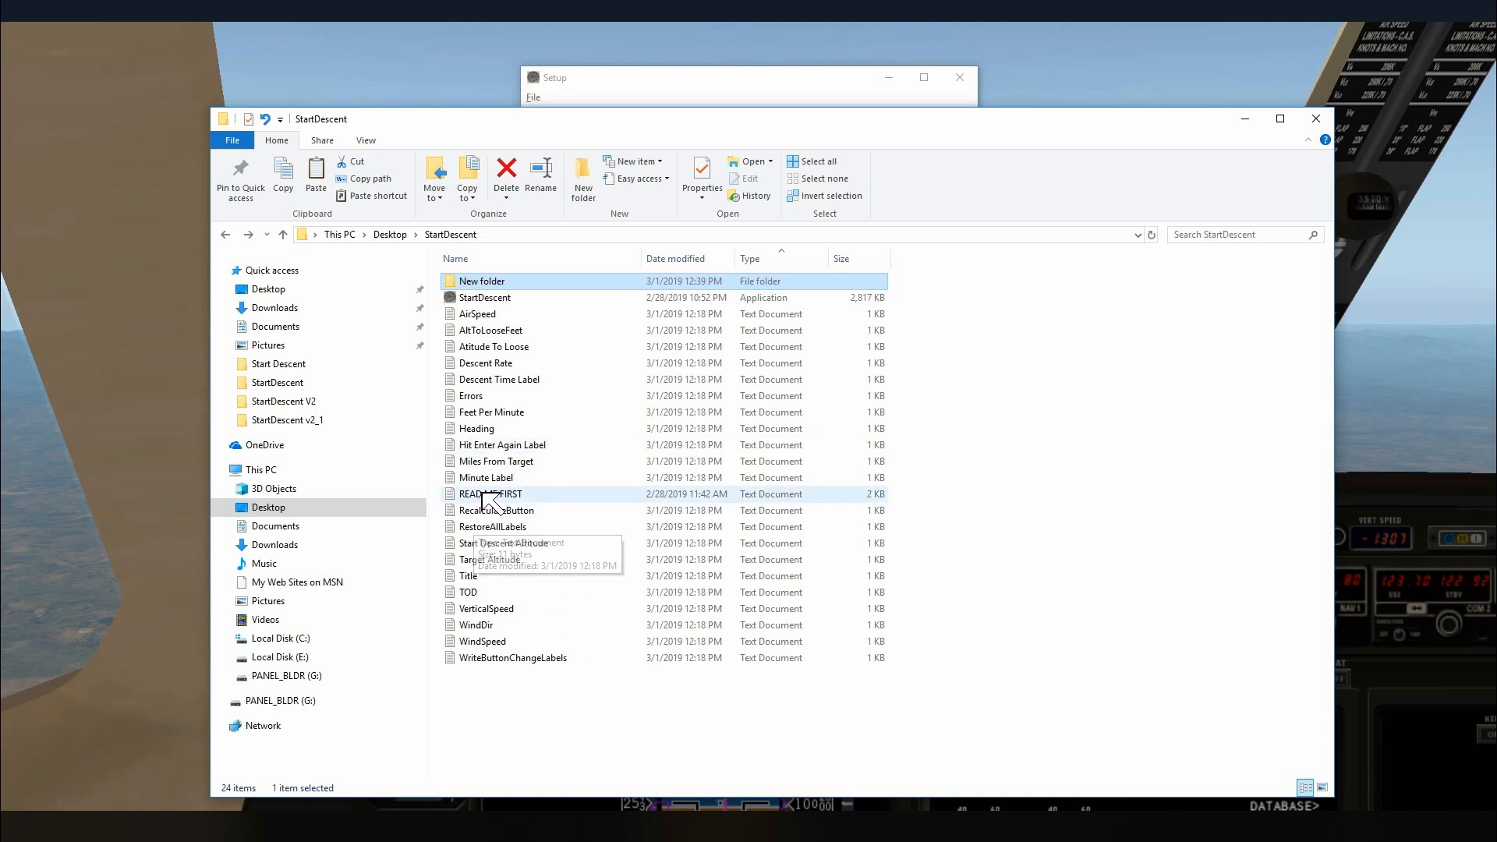
double_click(489, 493)
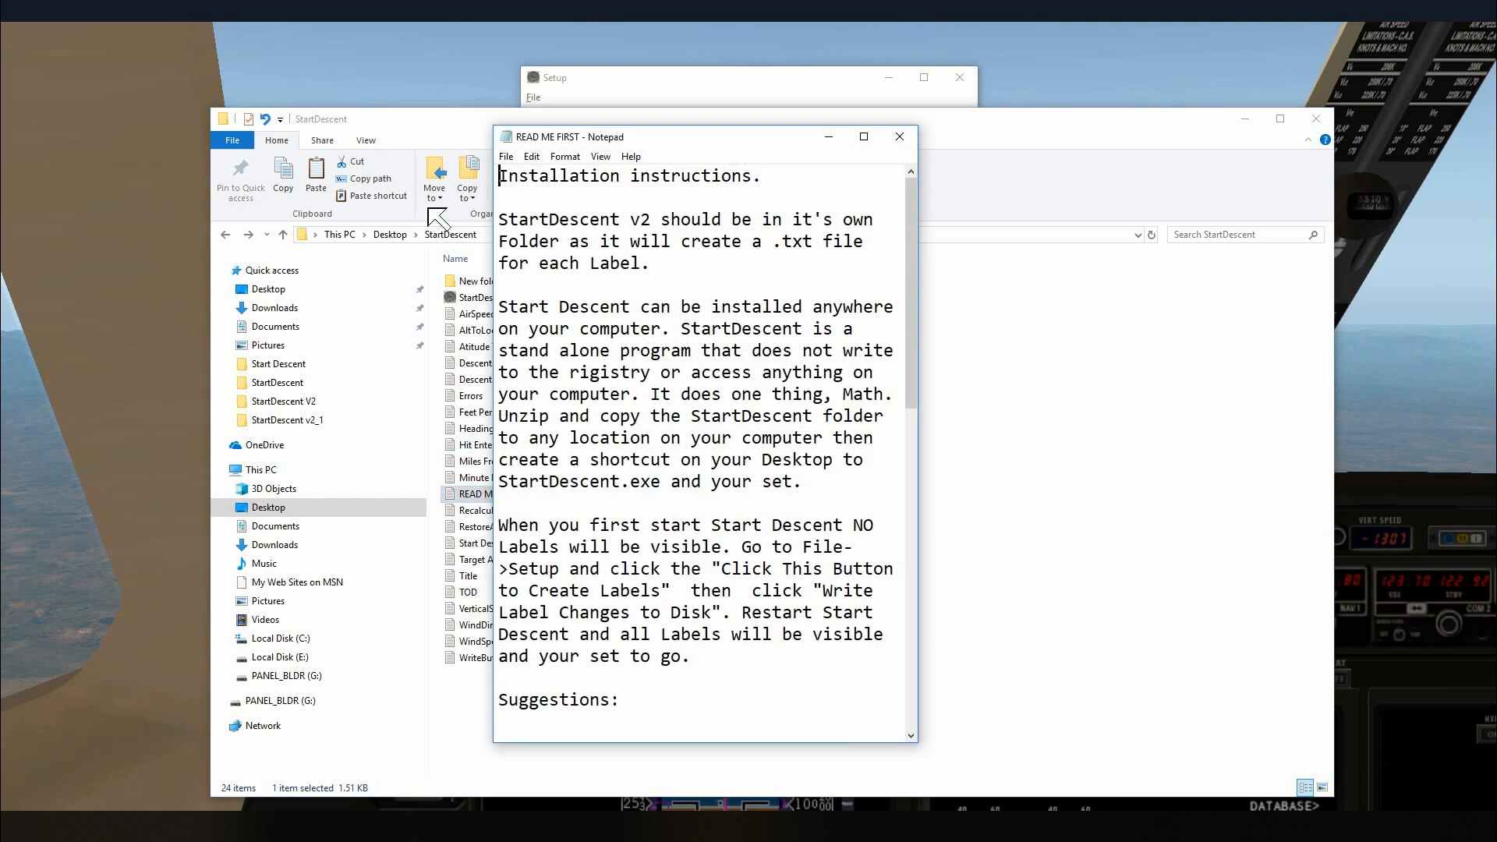